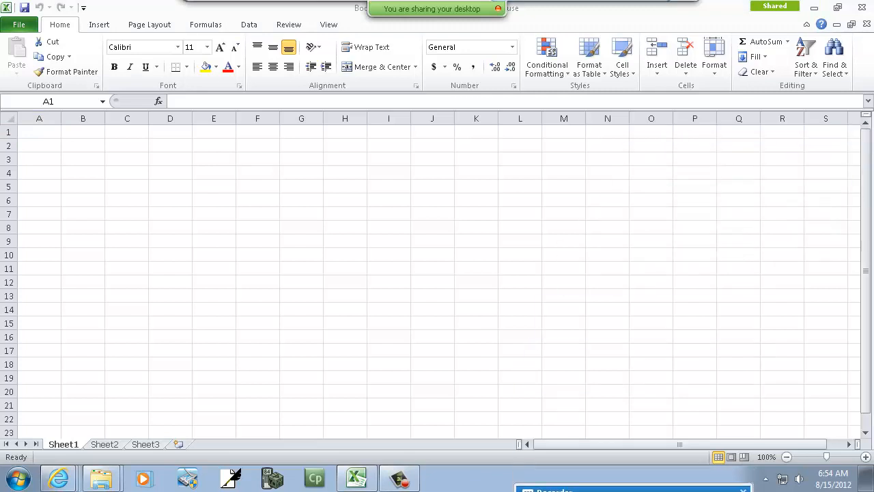
mouse_move(259, 210)
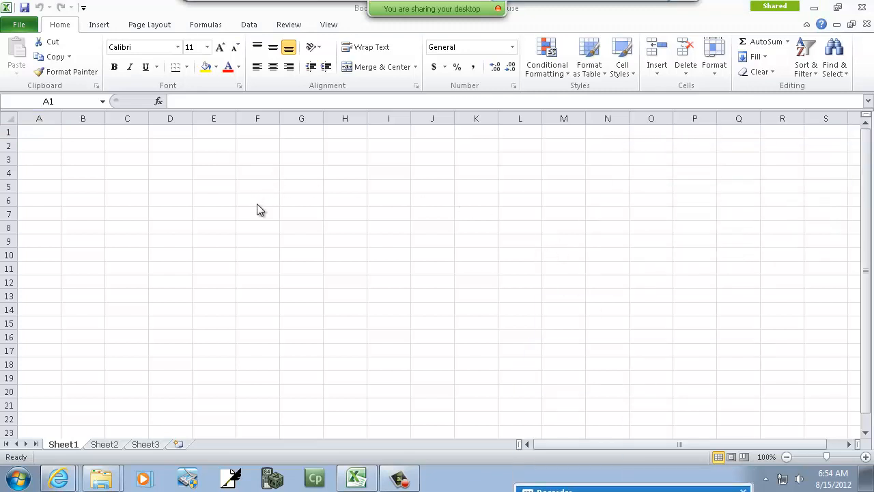
Select cell A1 and zoom the empty Sheet1 grid in to 160%
click(39, 132)
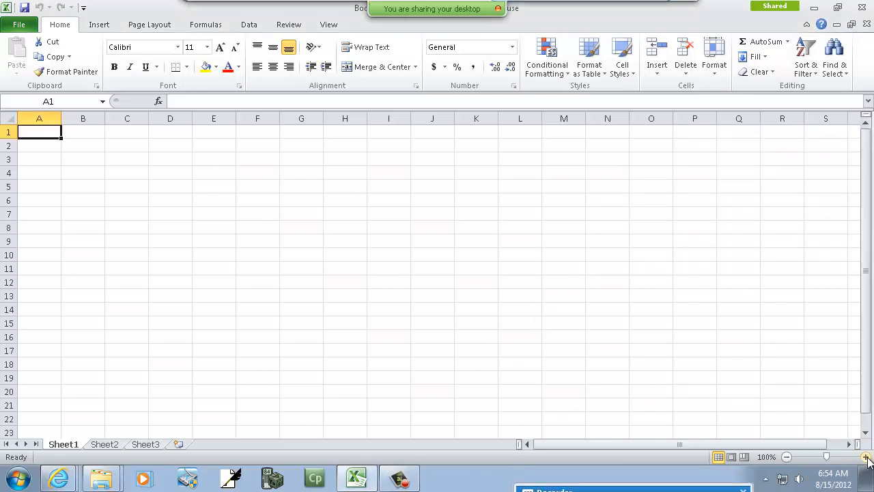
click(866, 457)
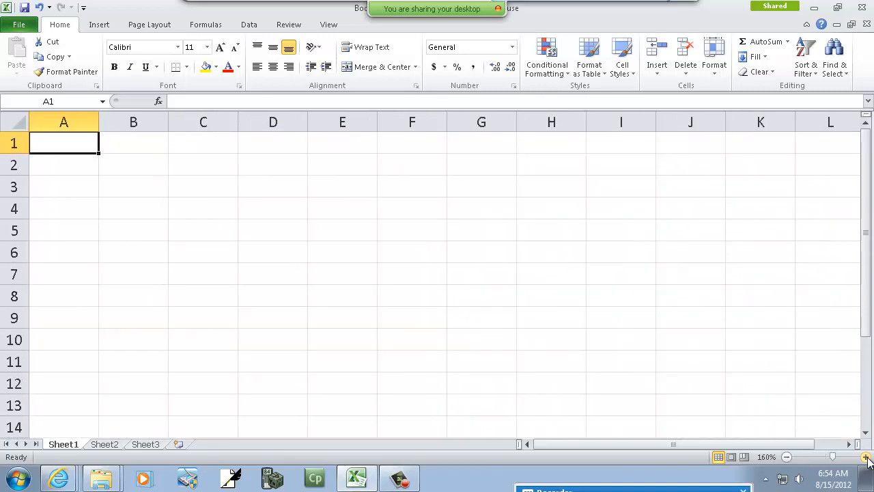
mouse_move(469, 234)
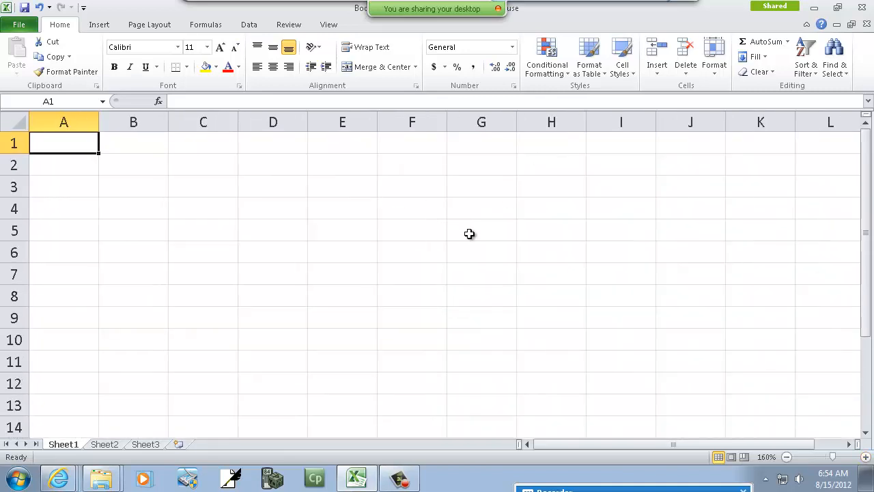
mouse_move(292, 216)
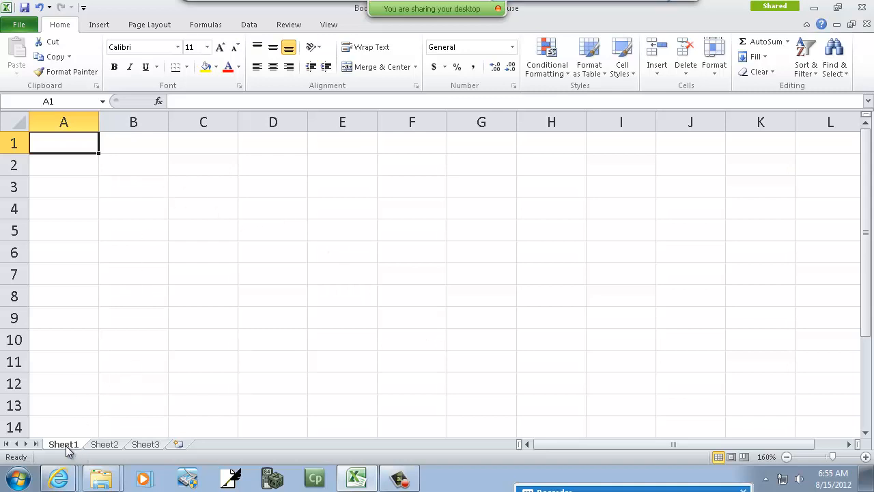
mouse_move(113, 452)
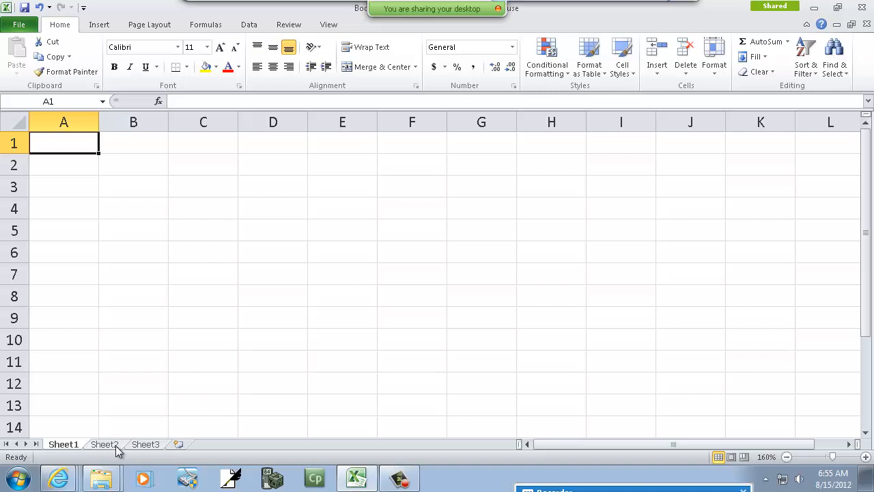
Visit Sheet2 and Sheet3, then insert two new worksheets, Sheet4 and Sheet5
click(105, 444)
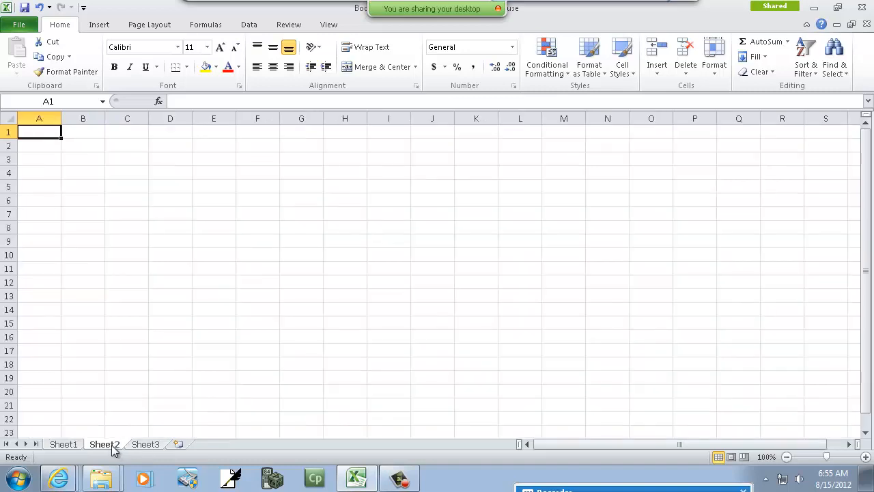
click(146, 444)
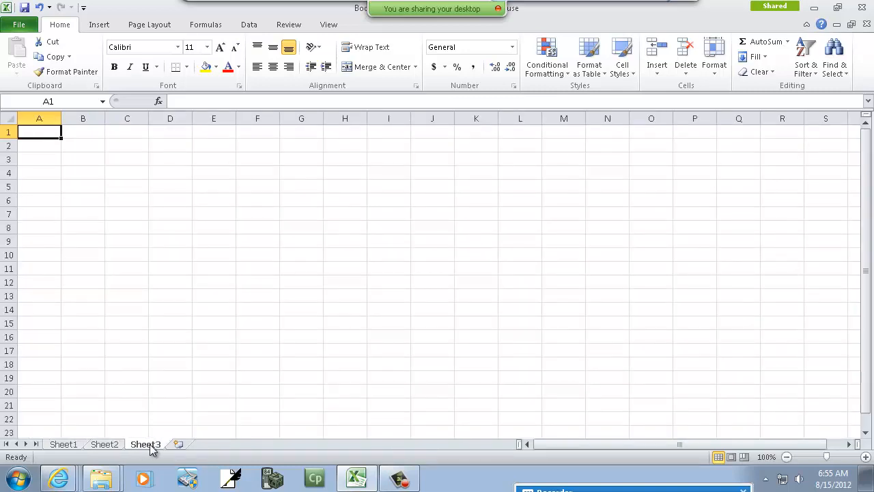
mouse_move(178, 444)
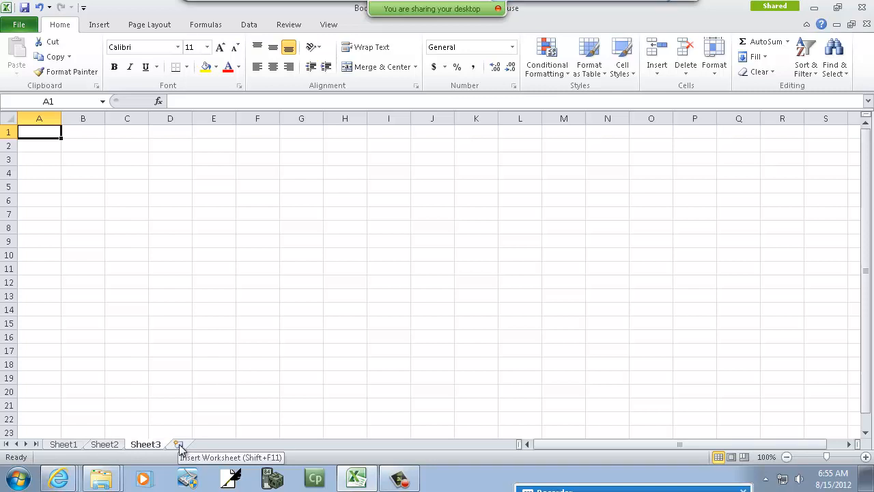
click(176, 444)
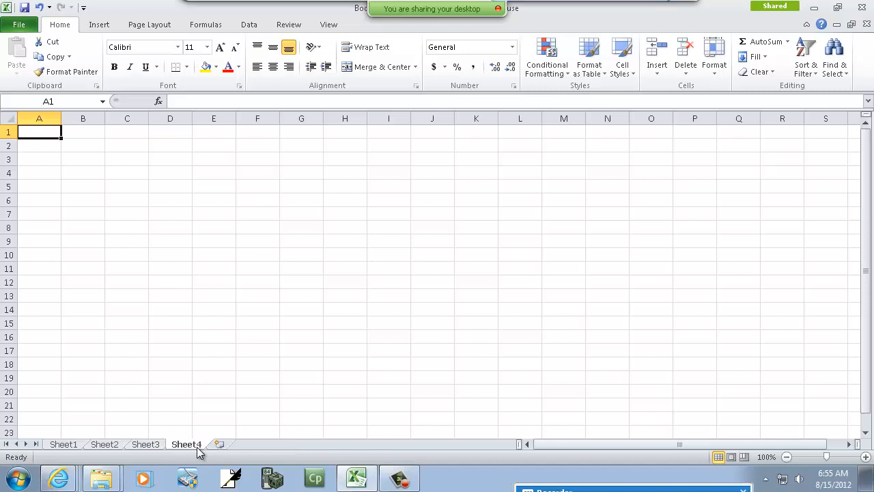
click(219, 444)
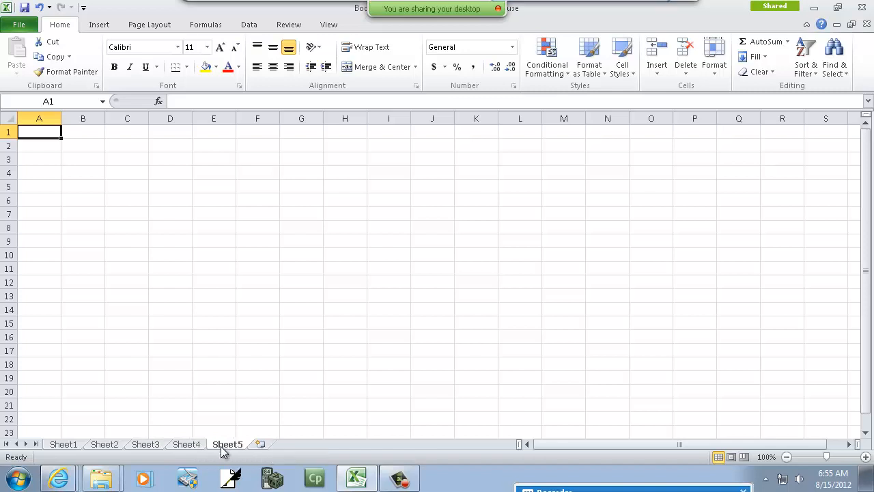
click(187, 444)
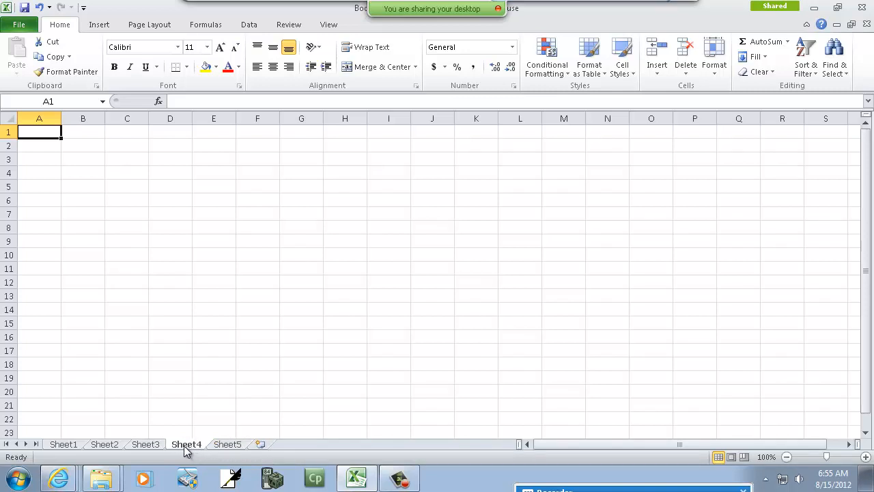
Delete Sheet4 and rename Sheet5 to 'Stats'
right_click(186, 444)
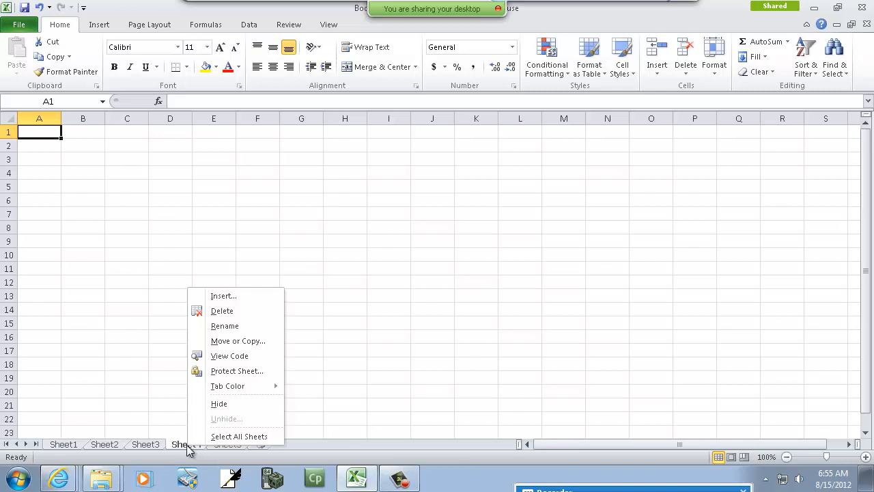
mouse_move(234, 311)
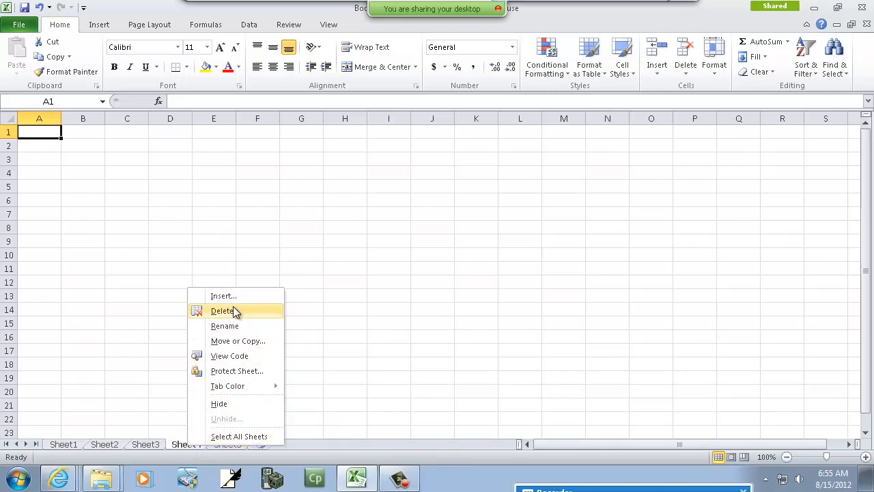
click(224, 311)
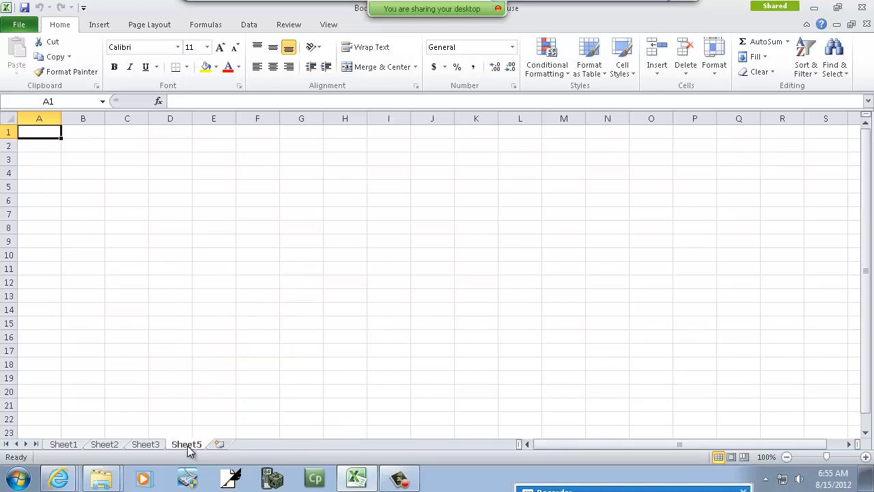
right_click(186, 444)
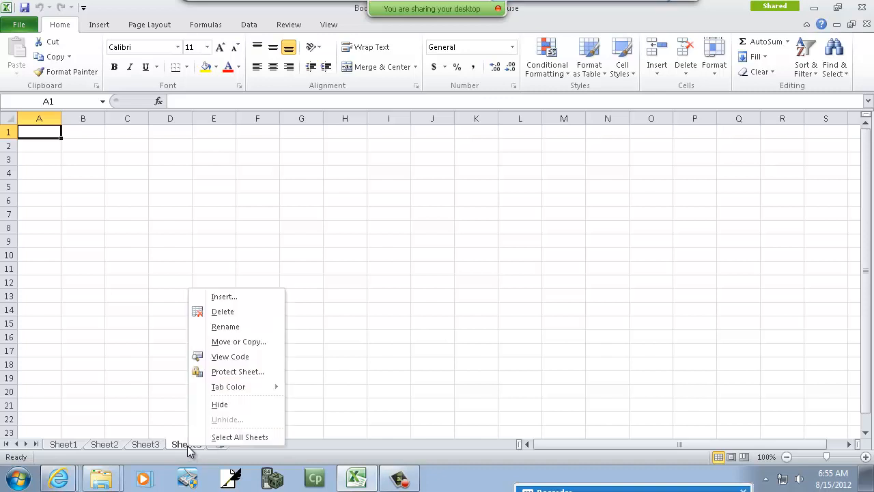
mouse_move(225, 327)
text(Stats)
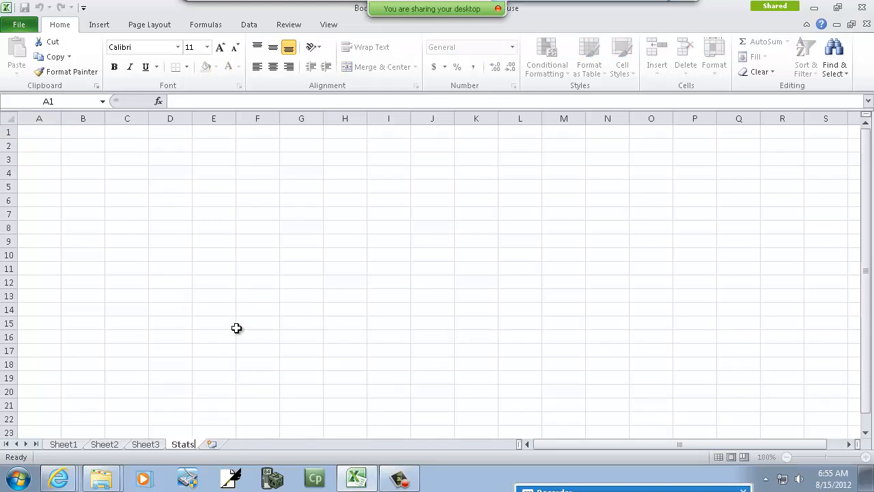
click(39, 132)
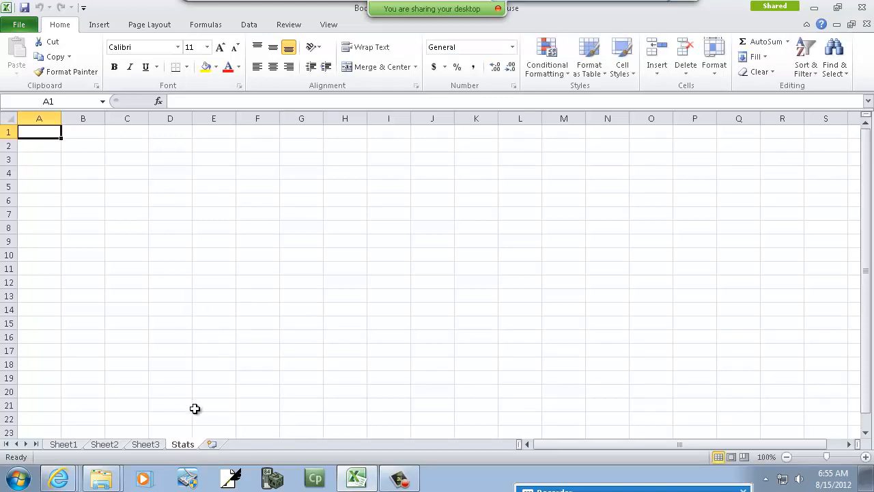
mouse_move(71, 156)
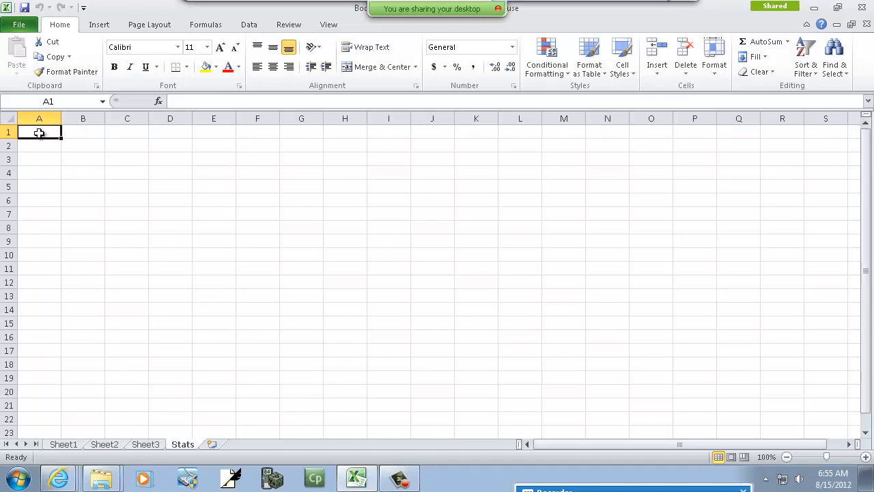
click(83, 159)
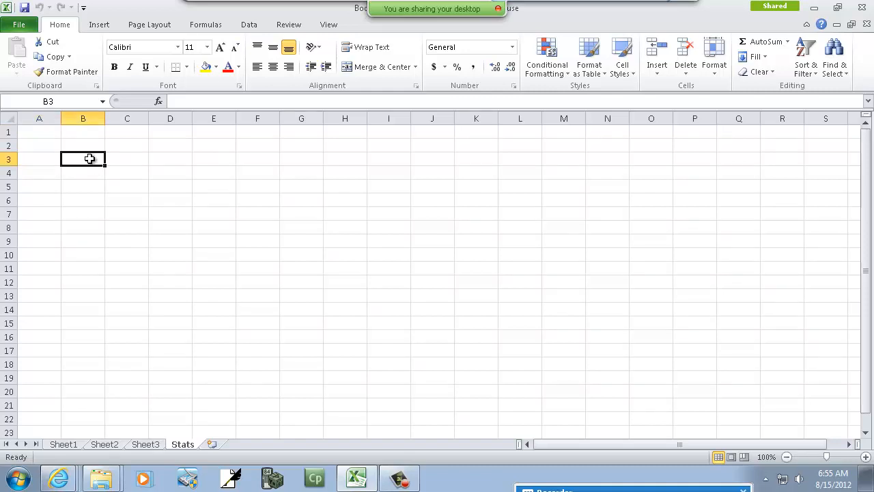
mouse_move(63, 156)
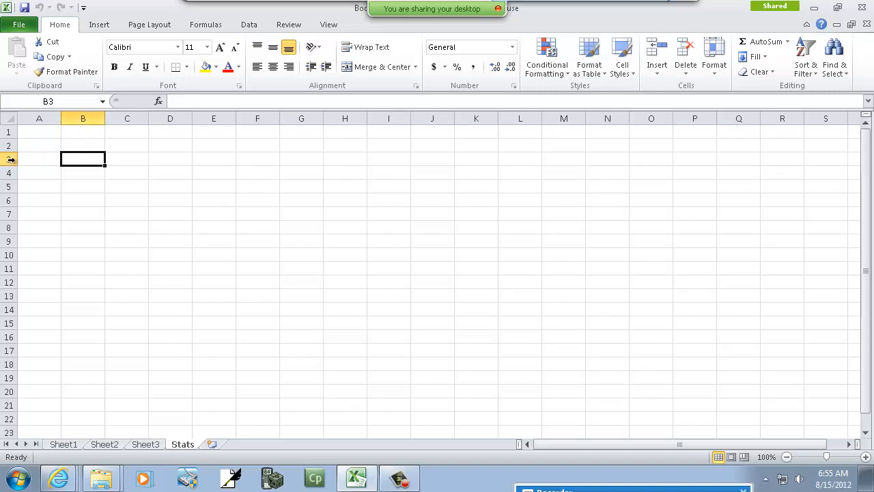
mouse_move(164, 207)
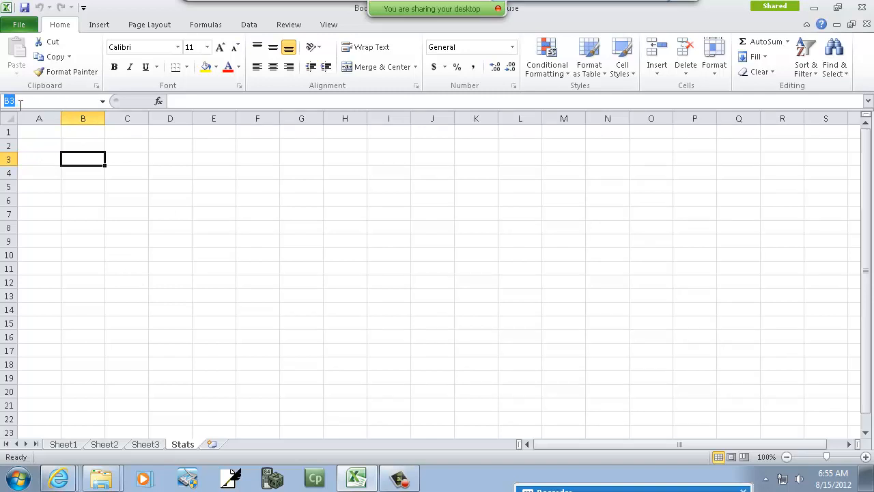
click(301, 254)
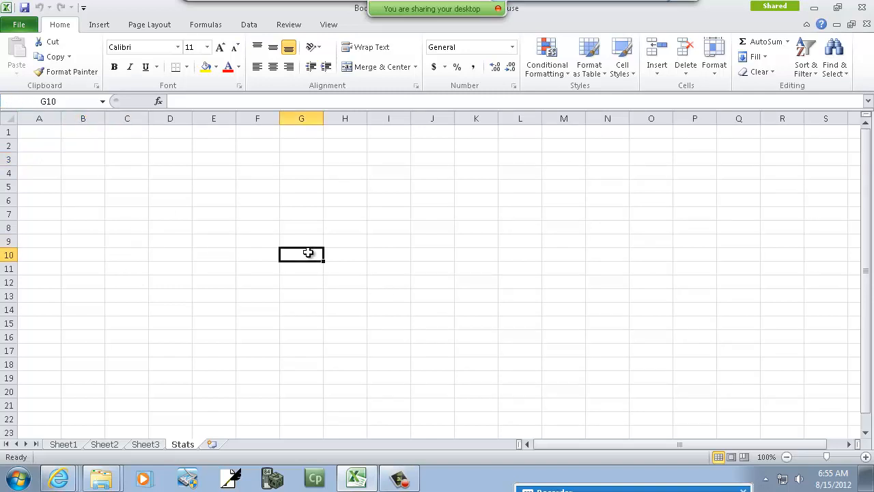
mouse_move(39, 130)
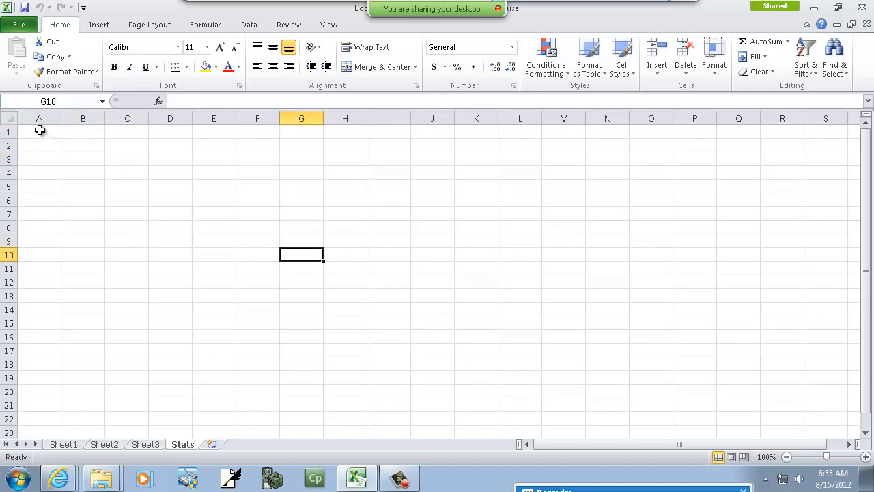
drag(39, 131, 39, 240)
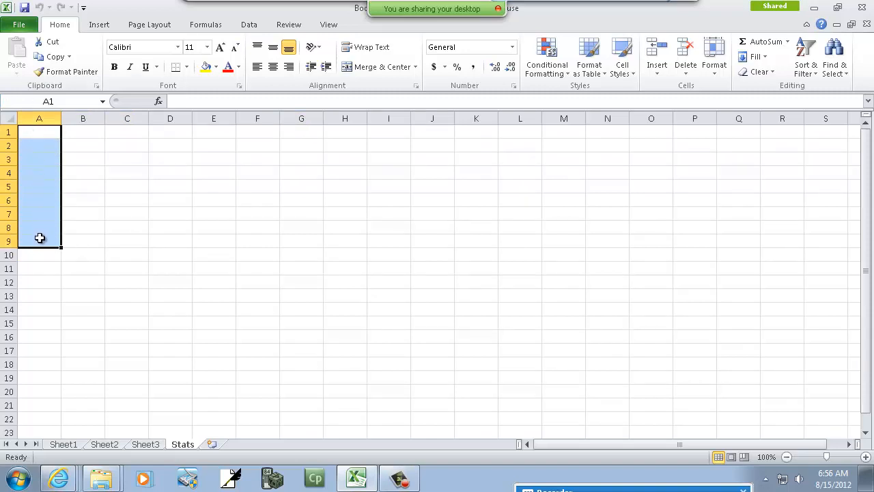
mouse_move(76, 240)
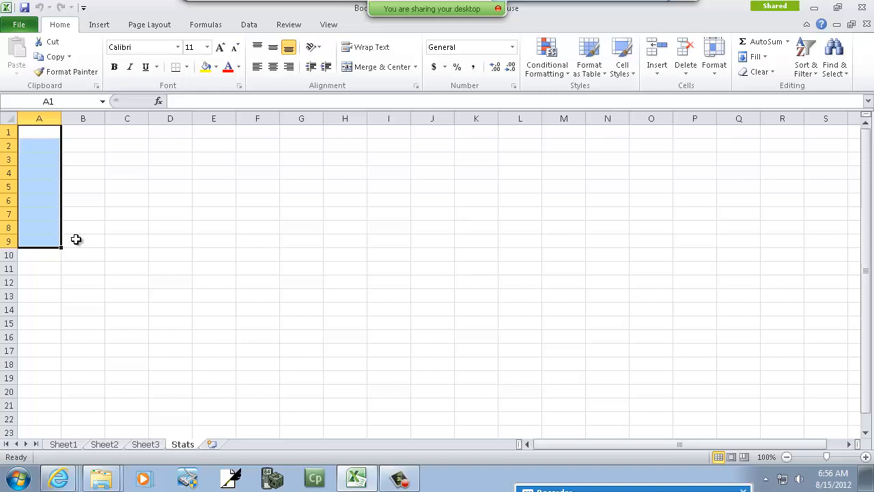
click(82, 186)
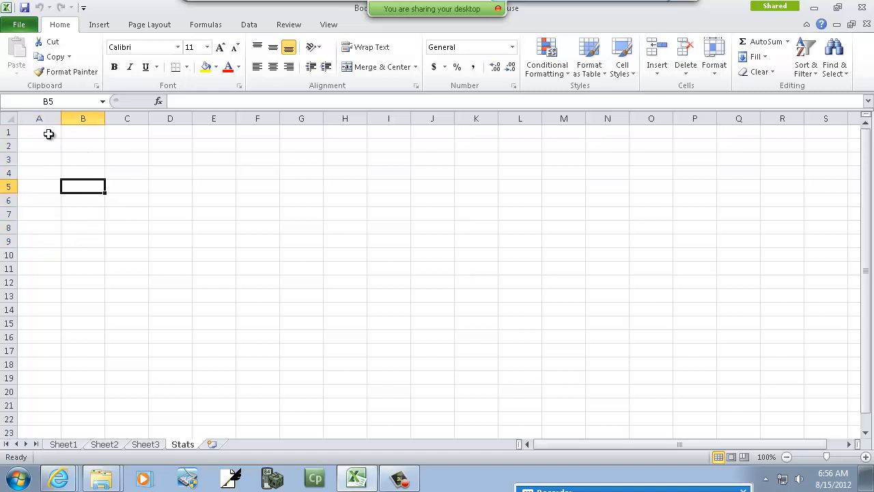
click(39, 131)
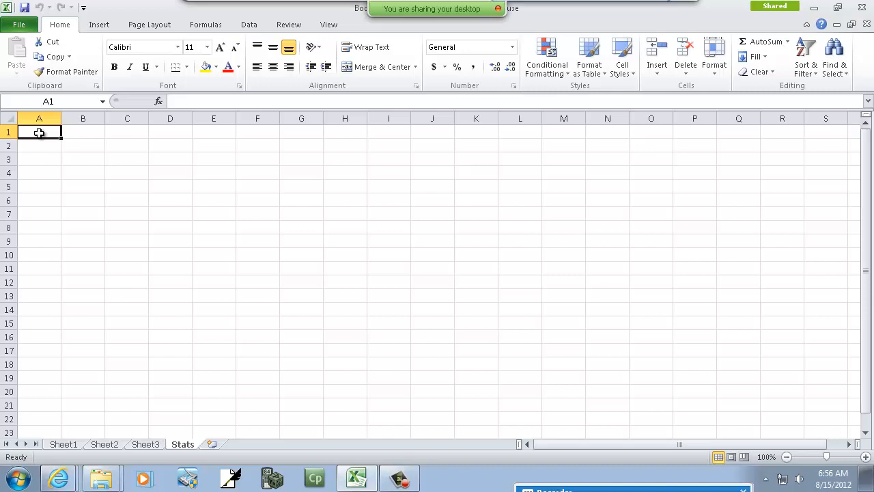
drag(39, 131, 50, 196)
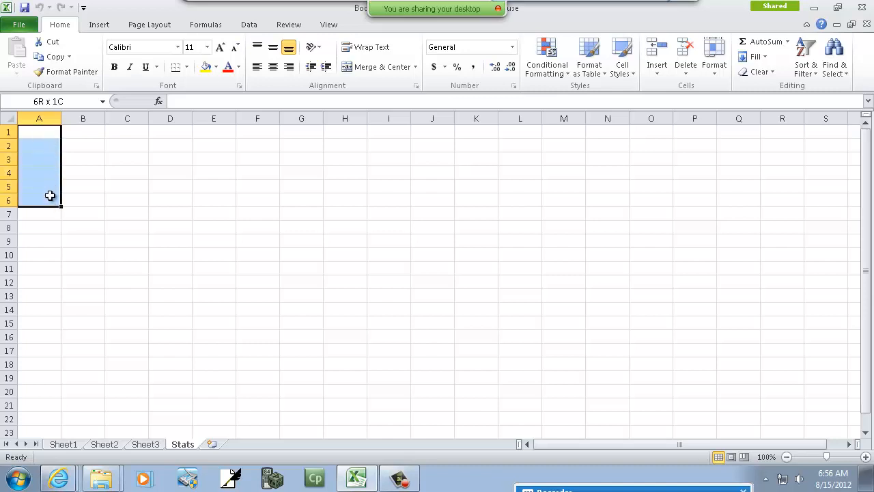
drag(39, 188, 48, 282)
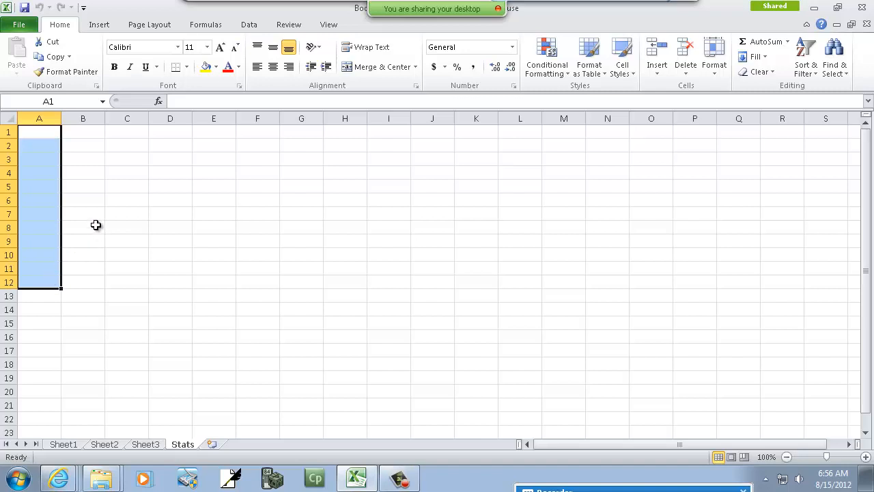
mouse_move(91, 212)
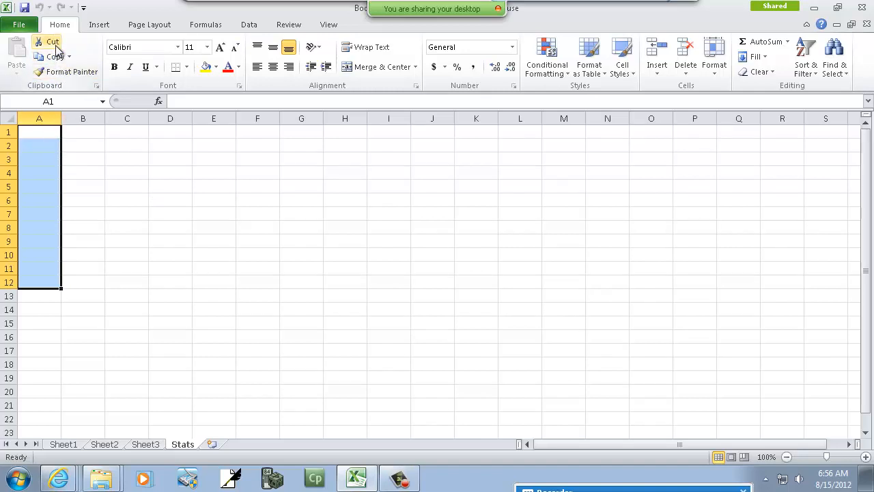
mouse_move(58, 100)
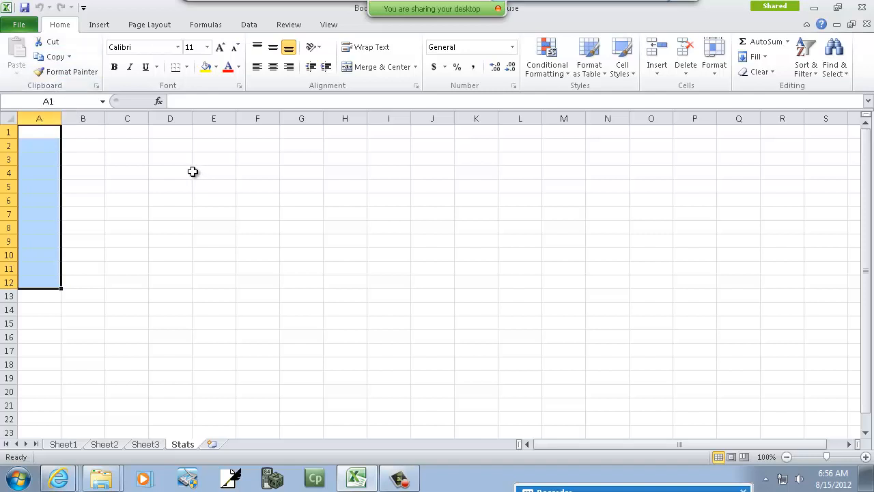
Deselect column A and select cell A1 to begin the number entries
click(170, 172)
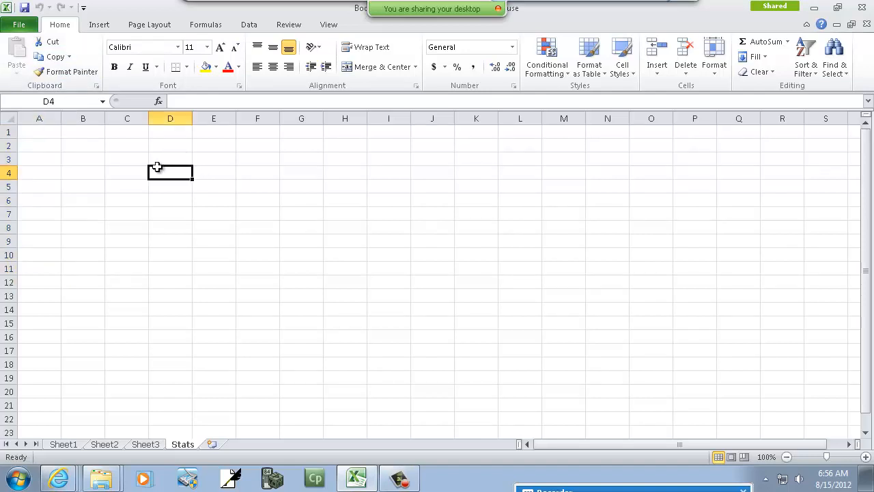
mouse_move(49, 130)
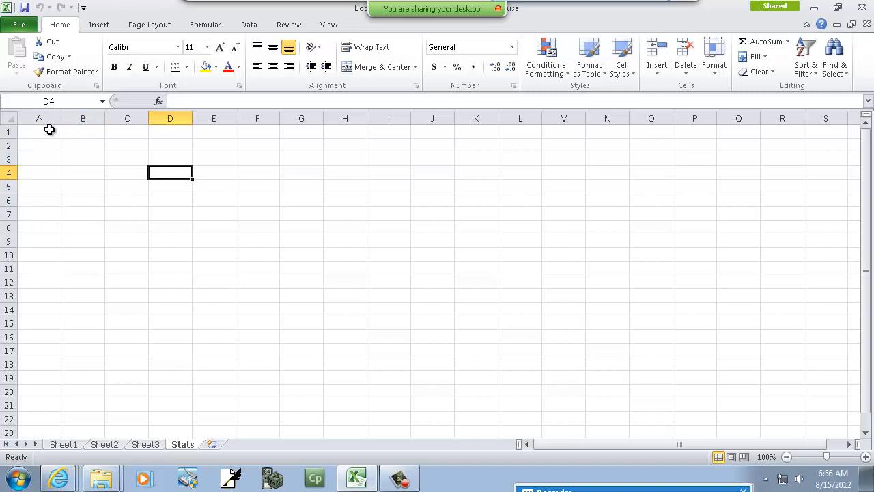
click(39, 131)
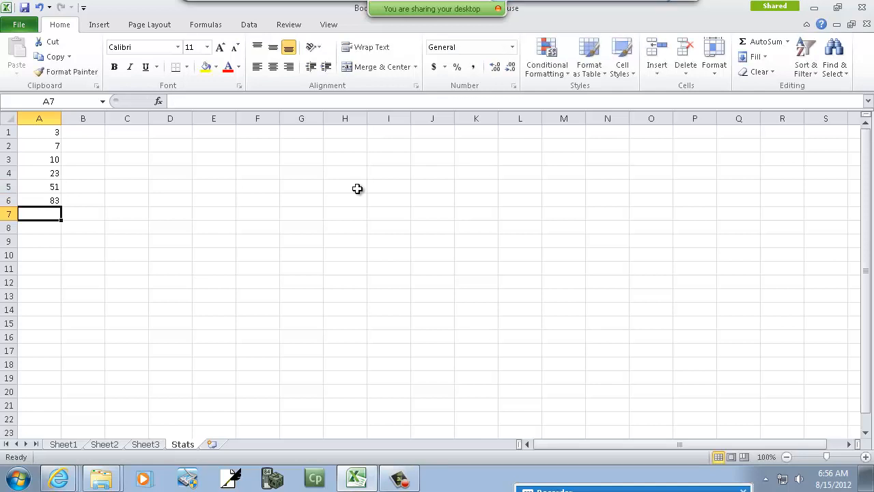
mouse_move(847, 481)
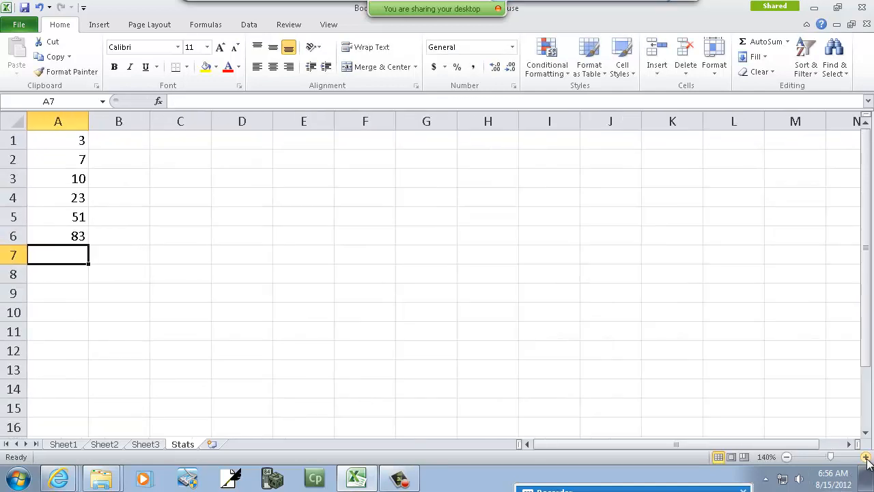
click(866, 457)
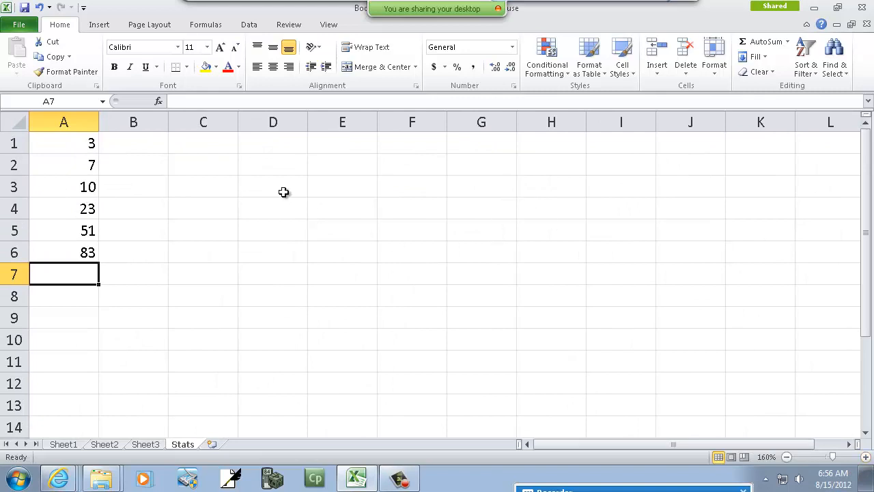
click(203, 165)
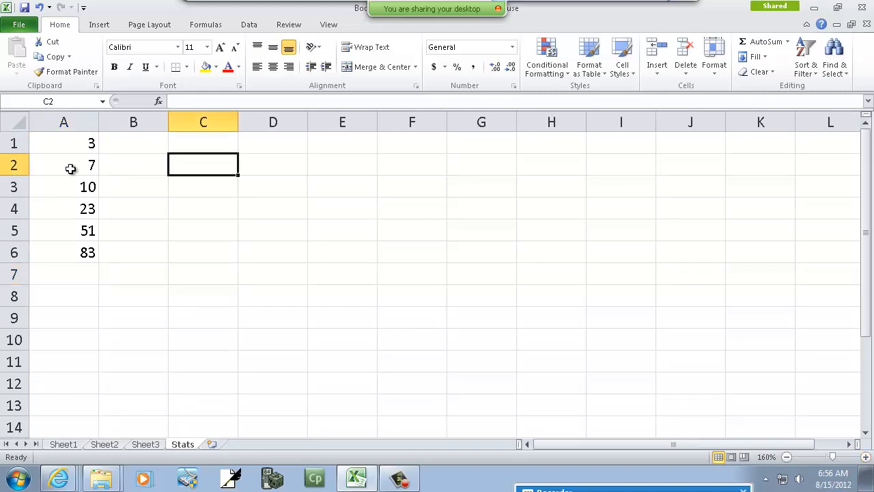
mouse_move(577, 206)
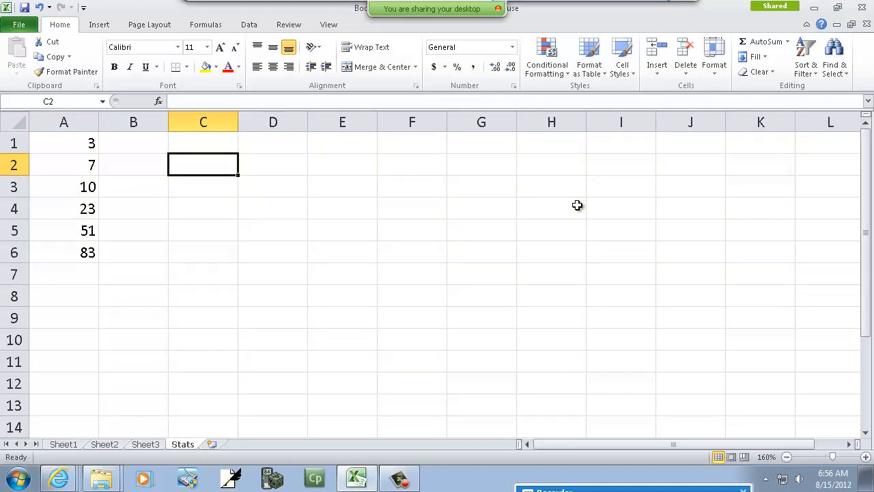
In C2, try the AVERAGE and STD suggestions before settling on =sum
text(=s)
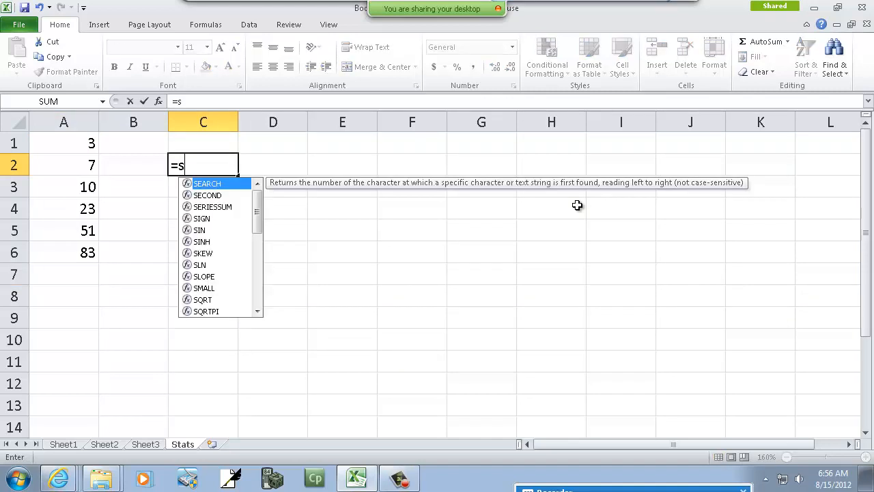
text(um)
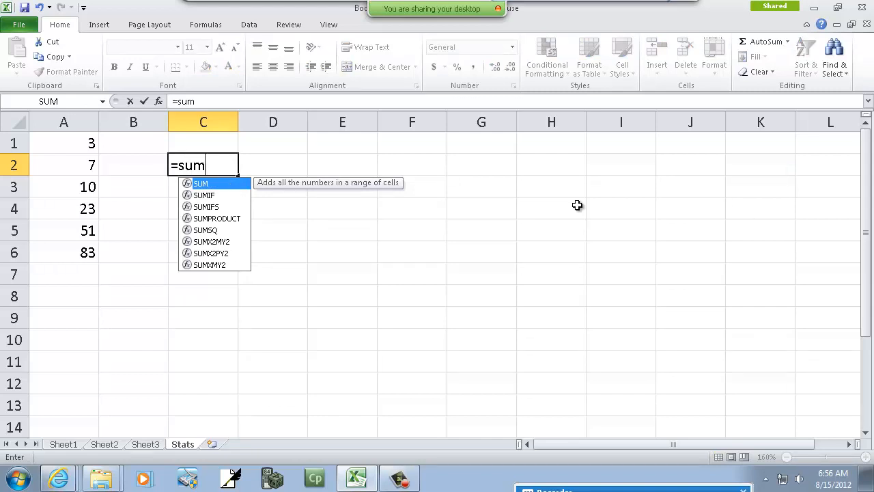
key(Backspace)
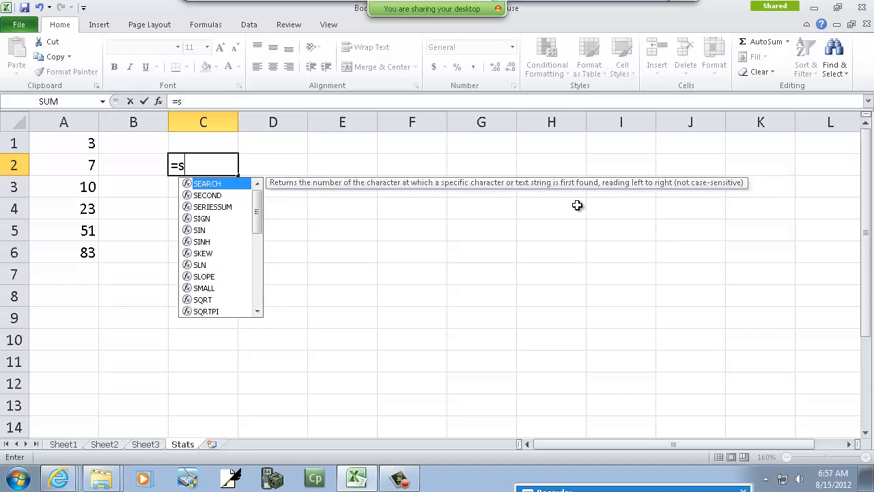
text(a)
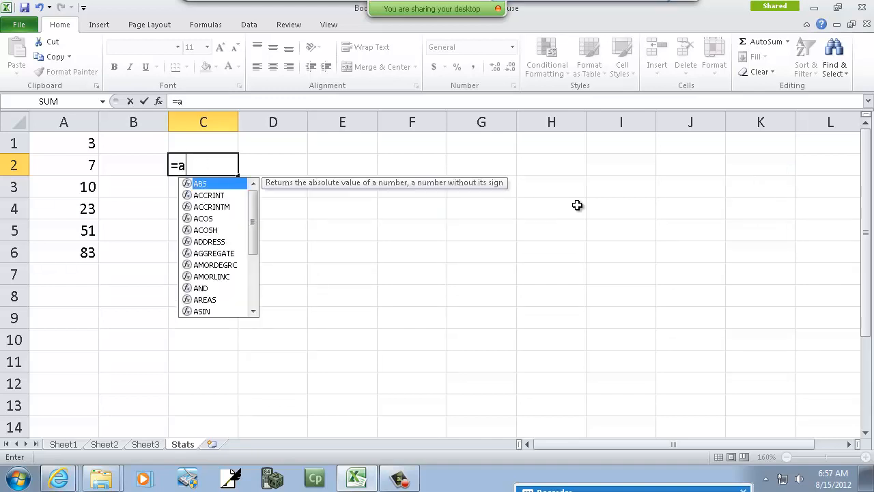
text(vera)
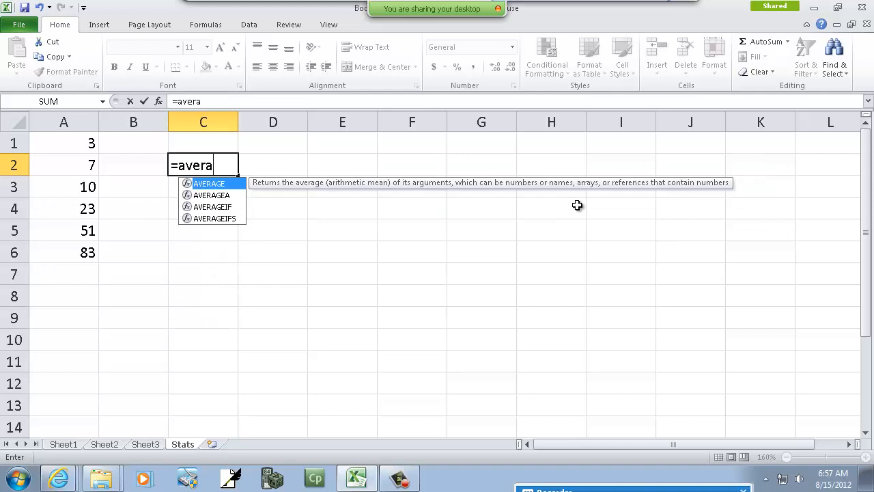
key(Backspace)
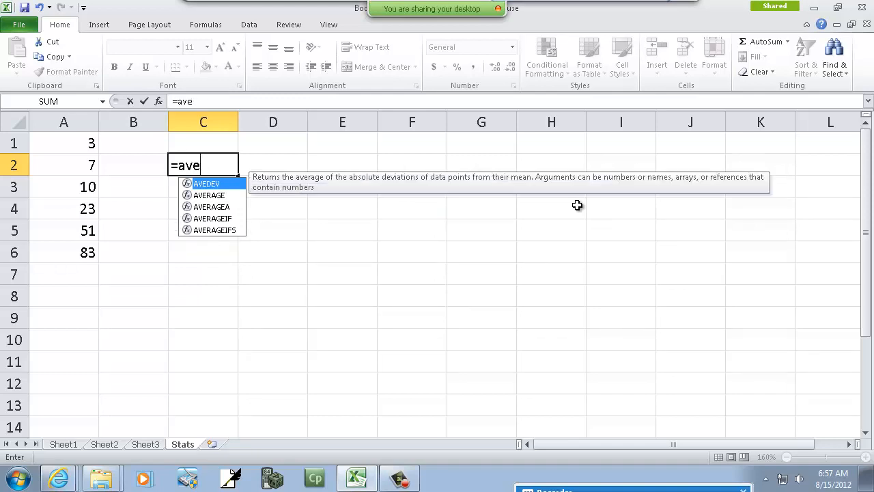
text(std)
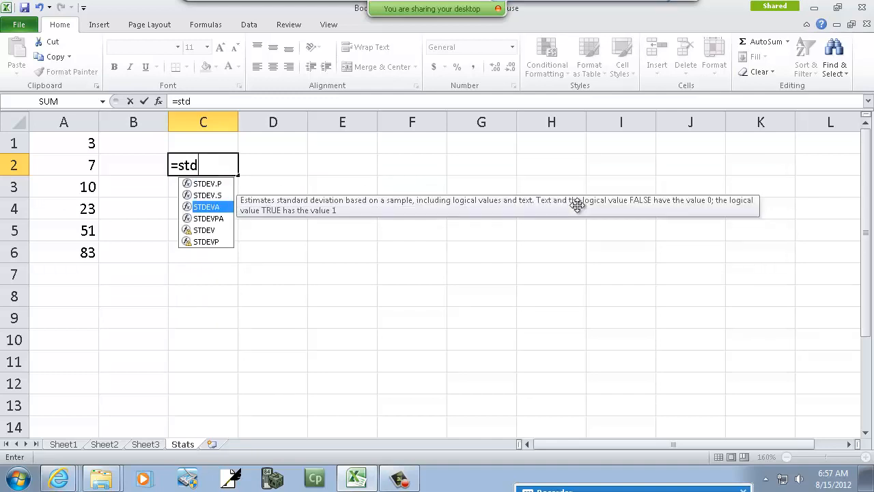
key(BackSpace)
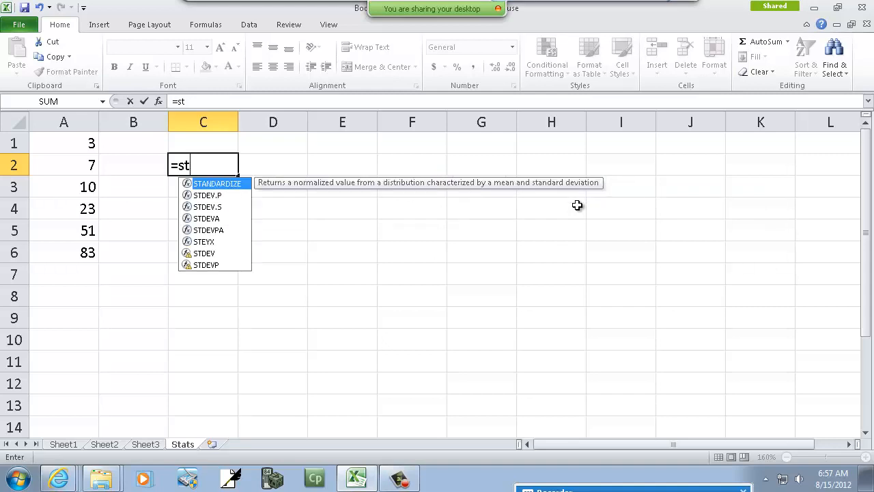
text(u)
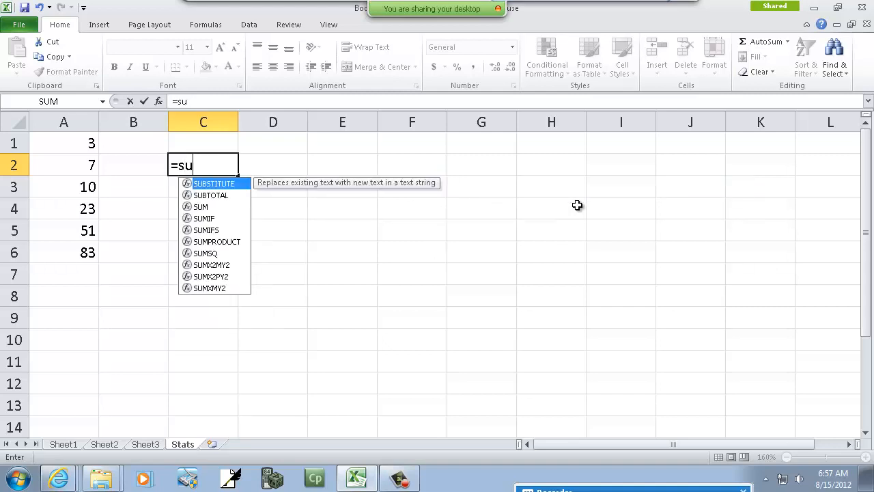
text(m()
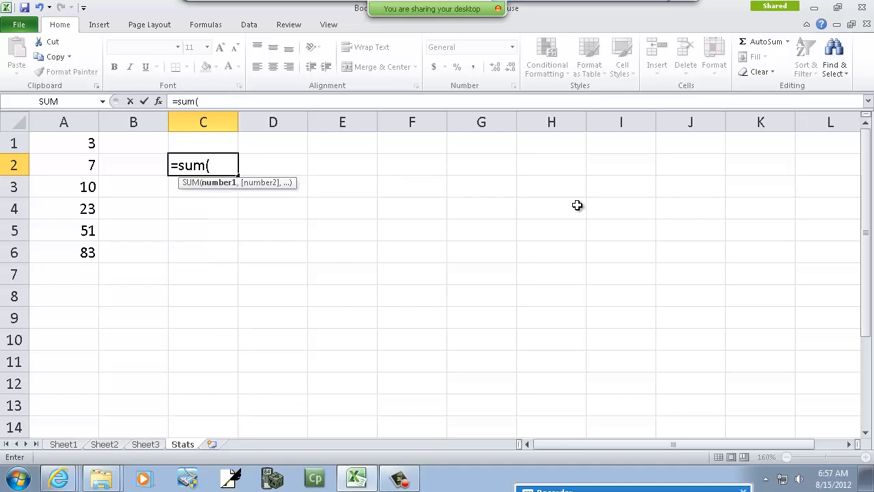
Complete C2's formula as =SUM(A1:A6), displaying the total 177
click(64, 143)
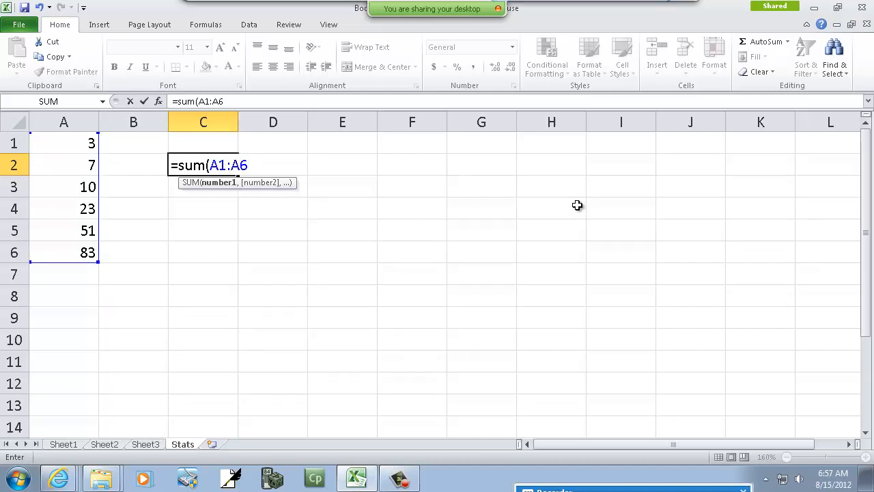
text())
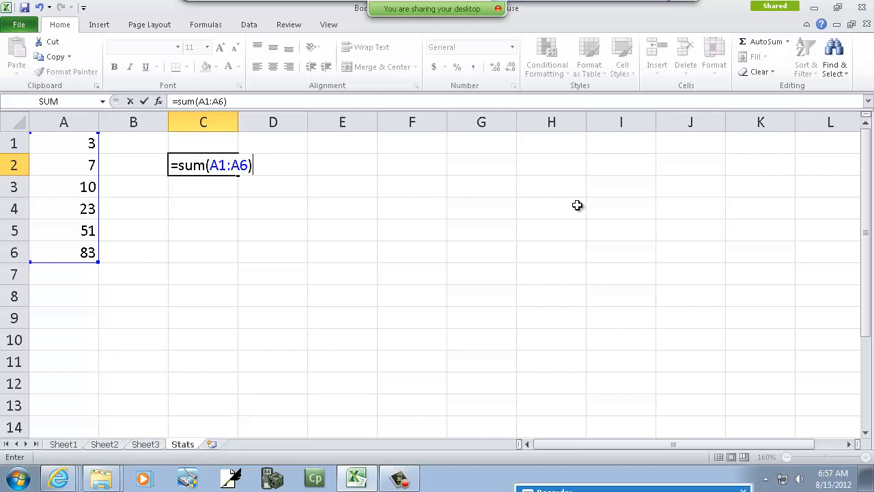
key(Return)
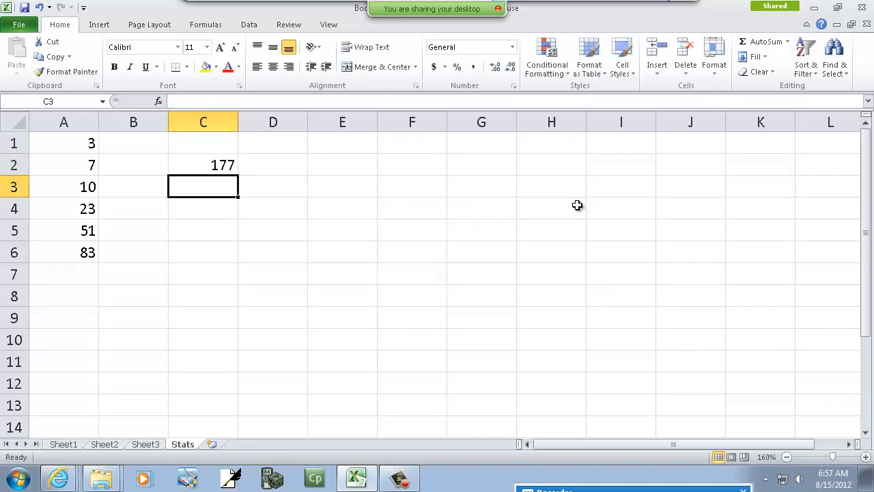
mouse_move(208, 184)
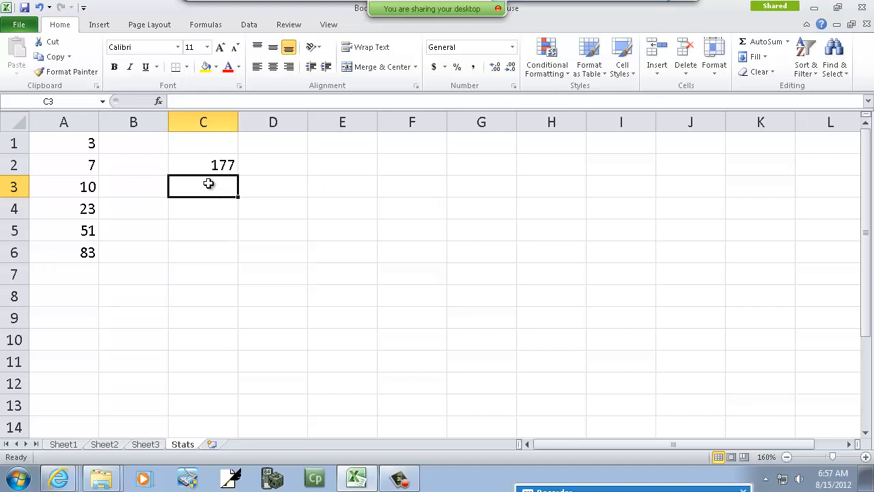
mouse_move(159, 101)
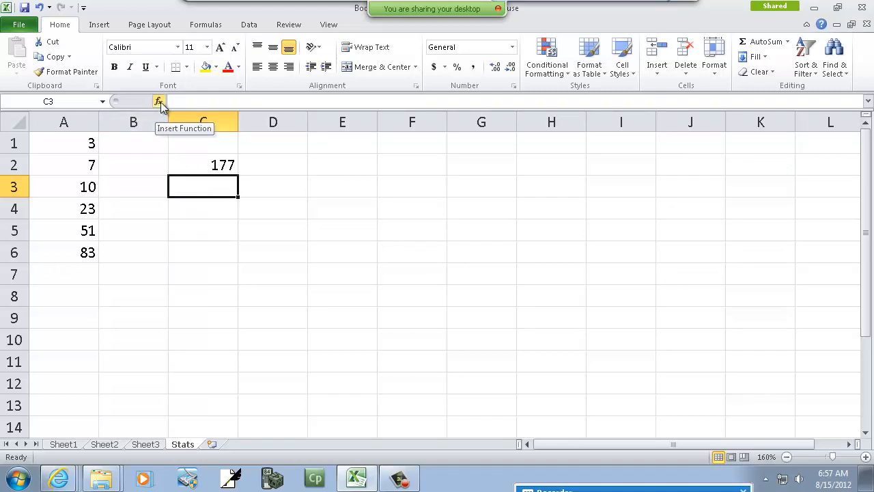
Open Insert Function for C3, show the All category, and select SUM
click(157, 101)
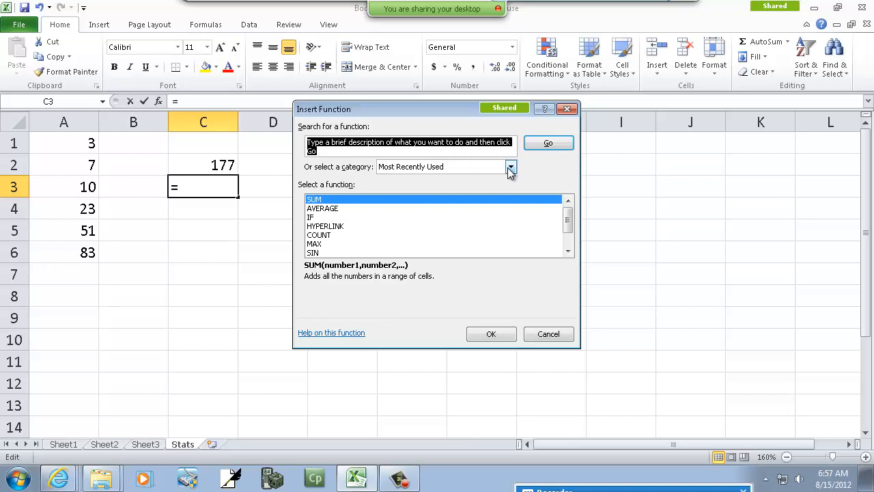
click(510, 166)
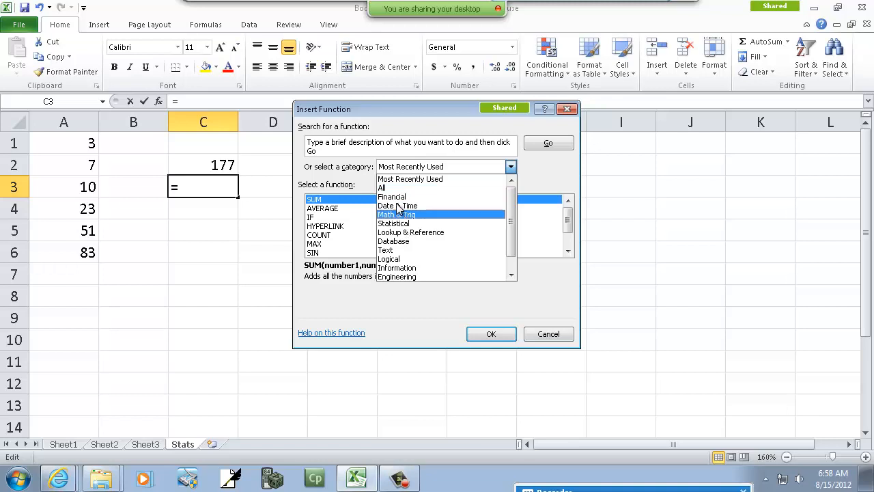
click(382, 187)
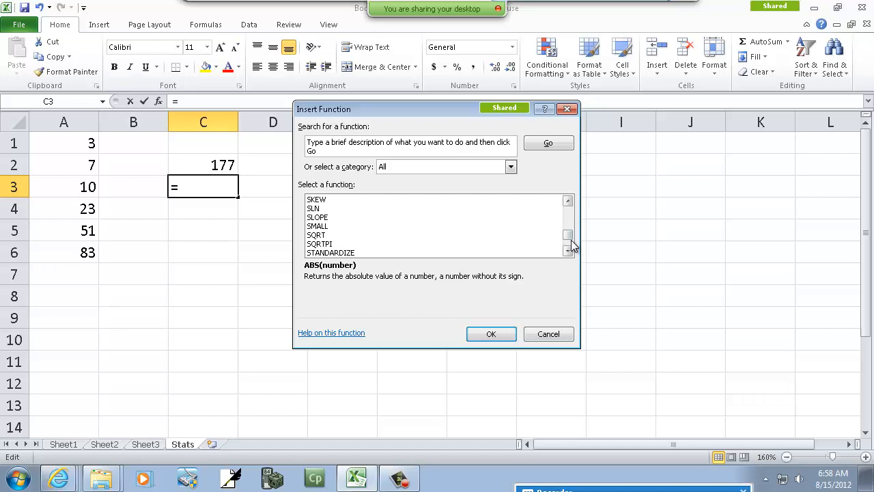
click(568, 250)
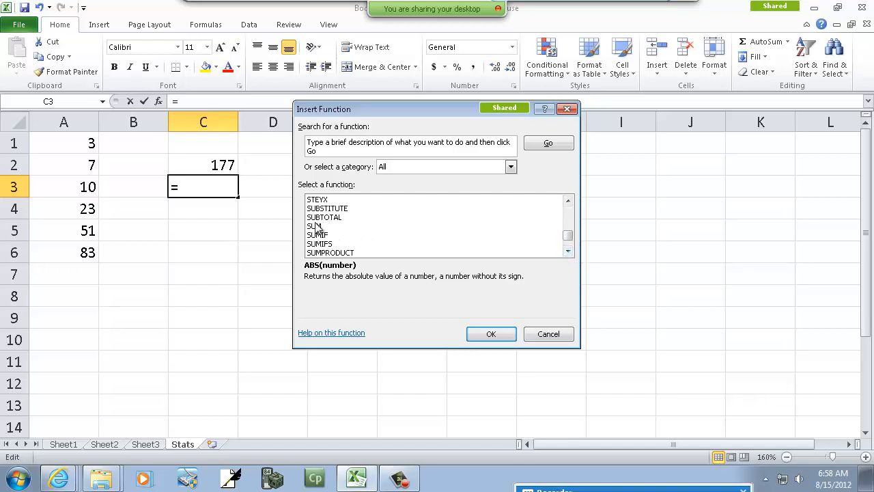
click(314, 226)
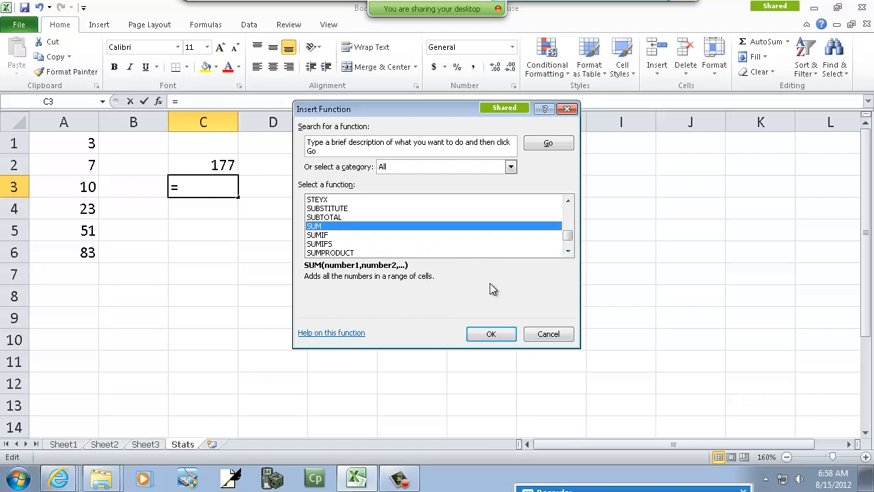
Accept SUM with A1 as its argument to finish C3's total of 177
click(491, 334)
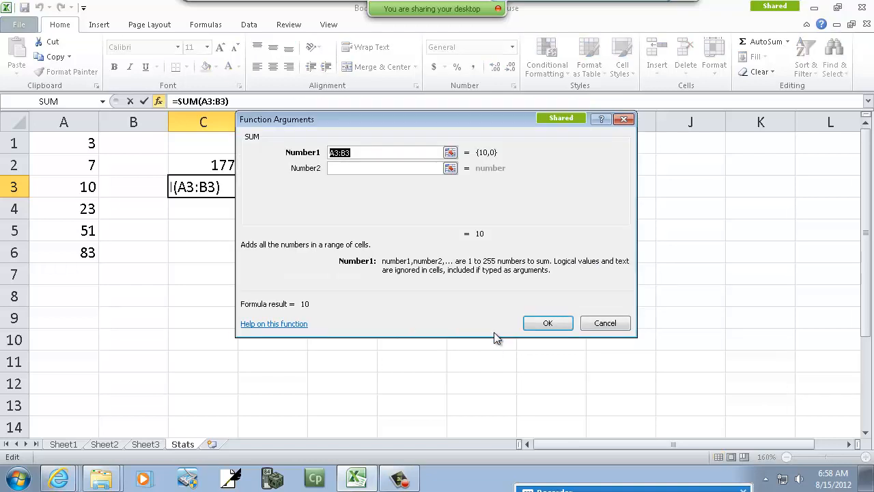
mouse_move(353, 158)
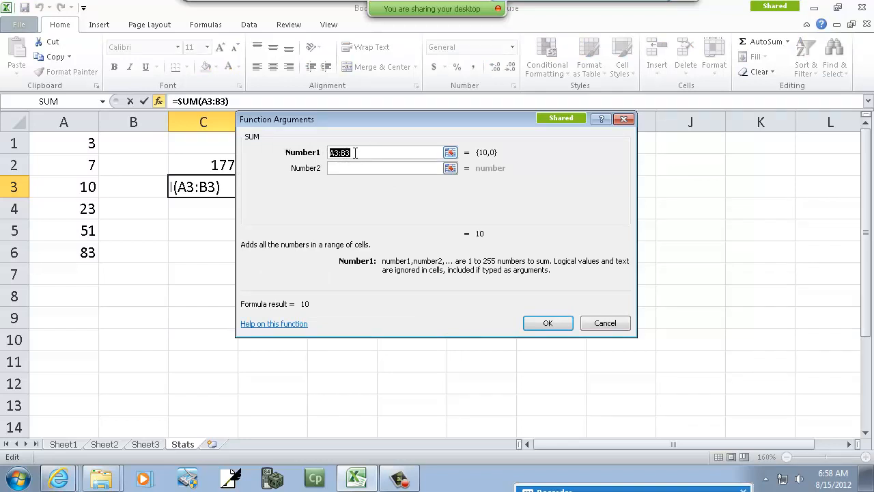
mouse_move(612, 275)
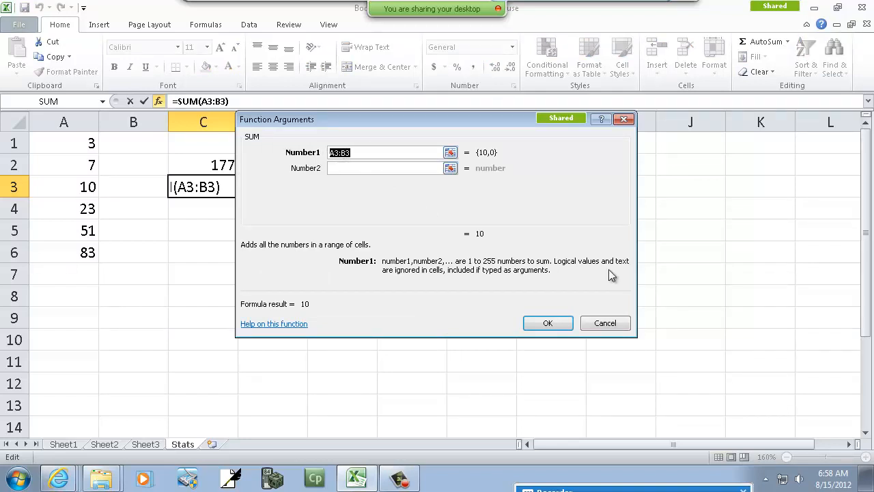
text(A1:A6)
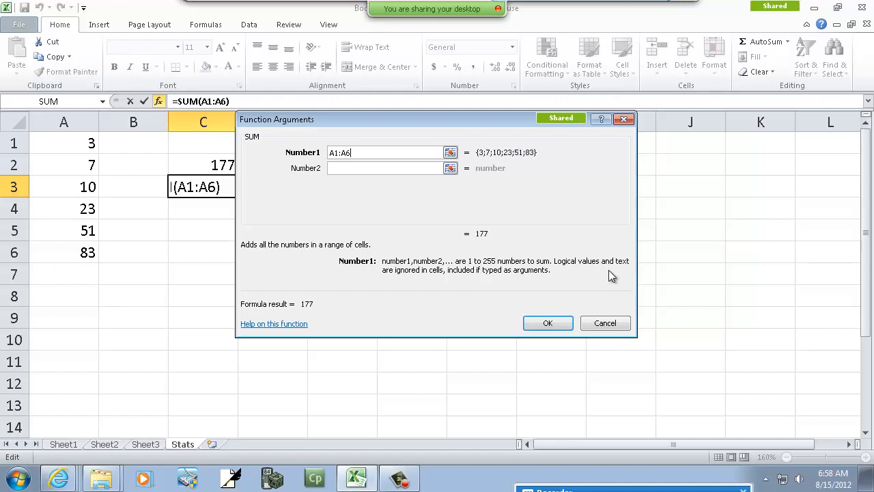
click(547, 322)
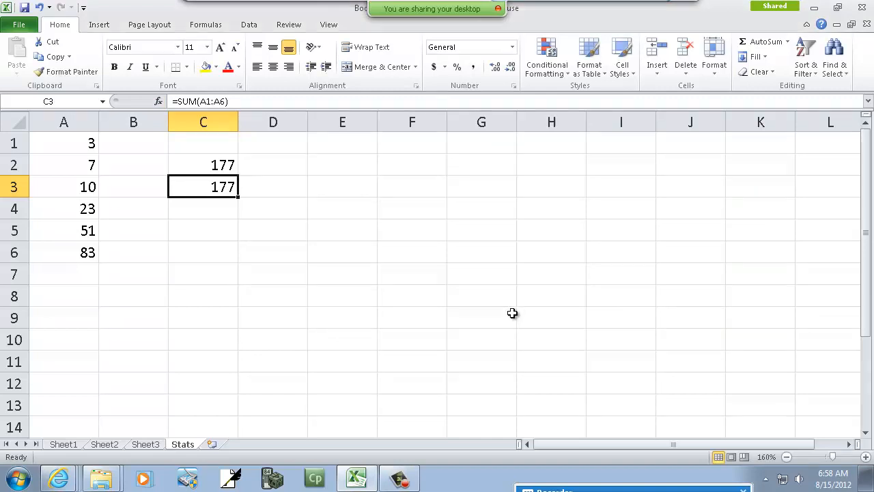
mouse_move(210, 215)
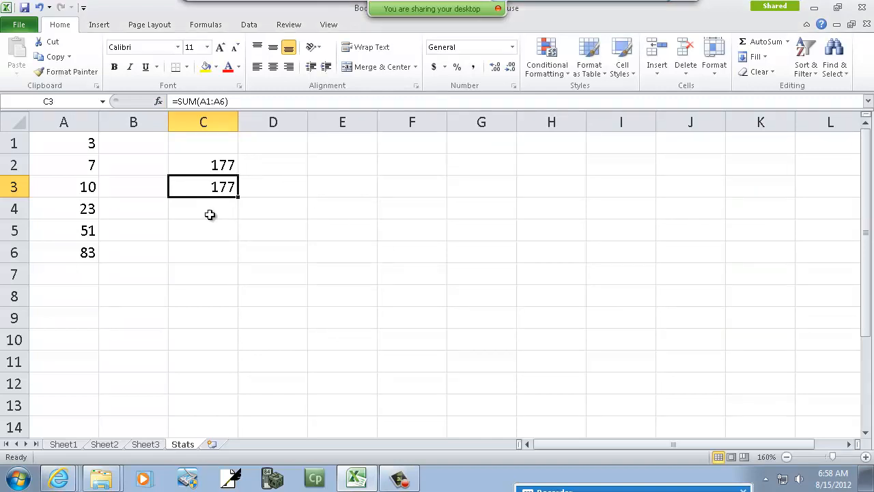
mouse_move(208, 189)
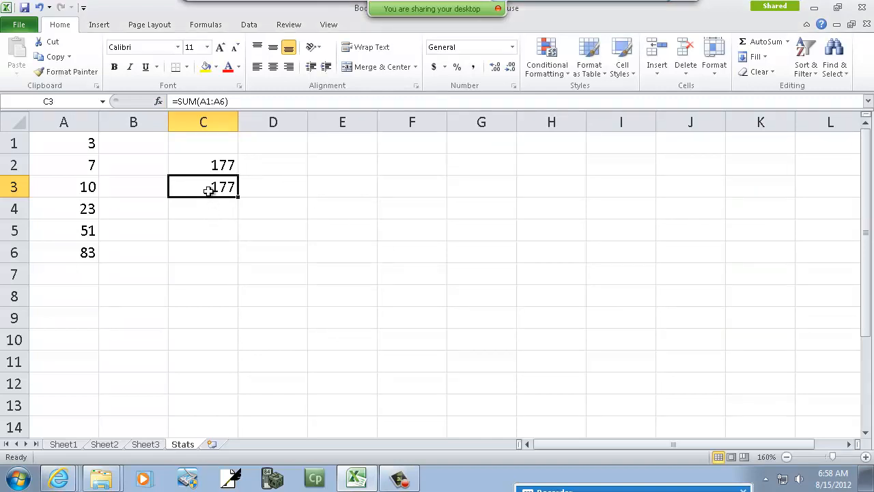
mouse_move(203, 239)
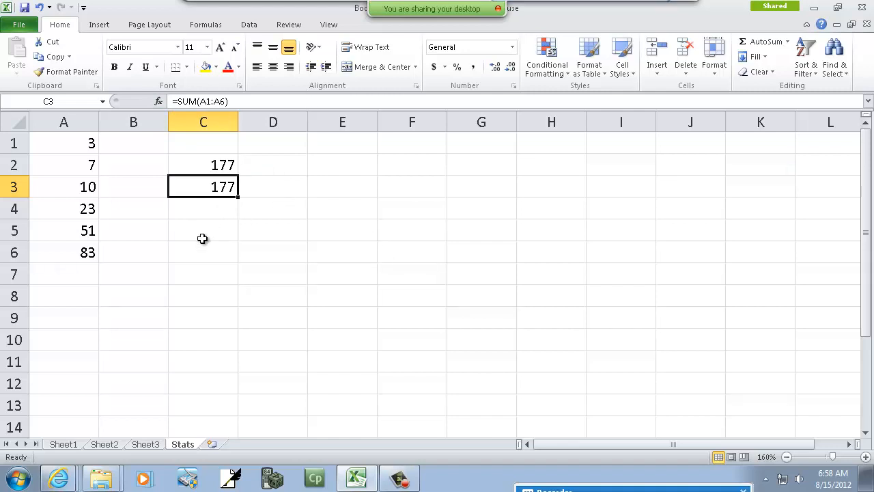
Select cells C5 and E1, then the duplicate total in C3
click(203, 230)
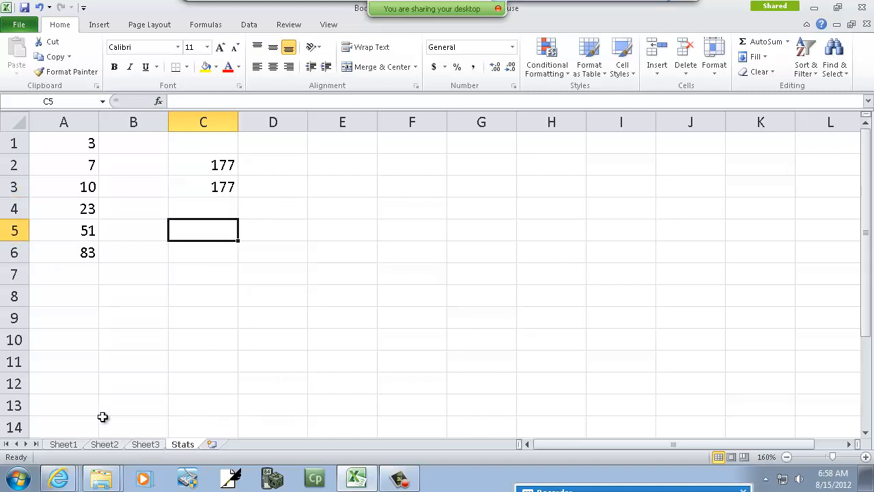
mouse_move(87, 177)
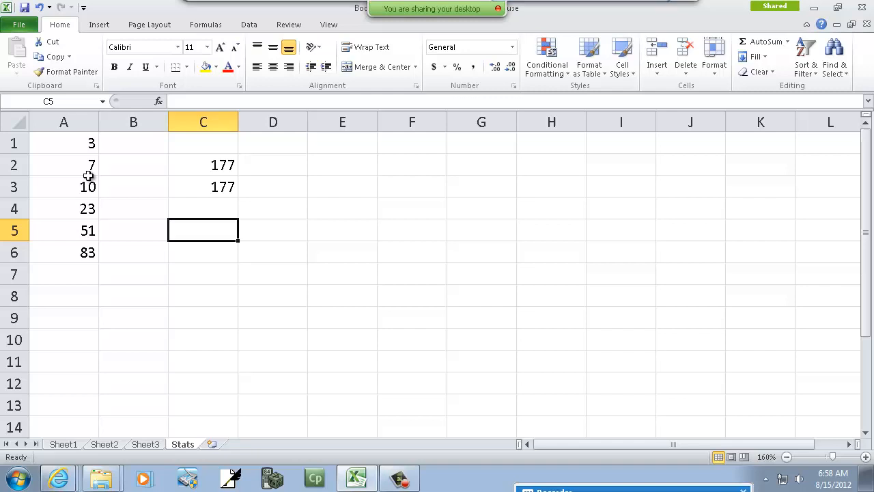
mouse_move(92, 212)
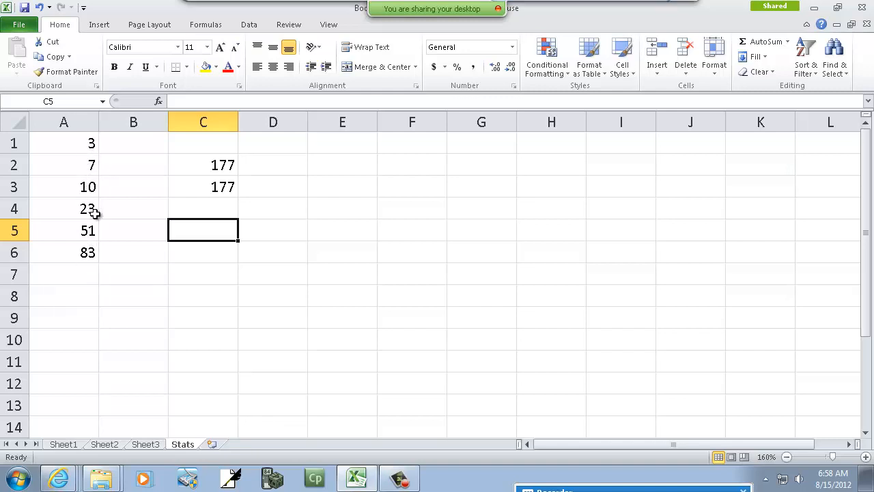
mouse_move(112, 287)
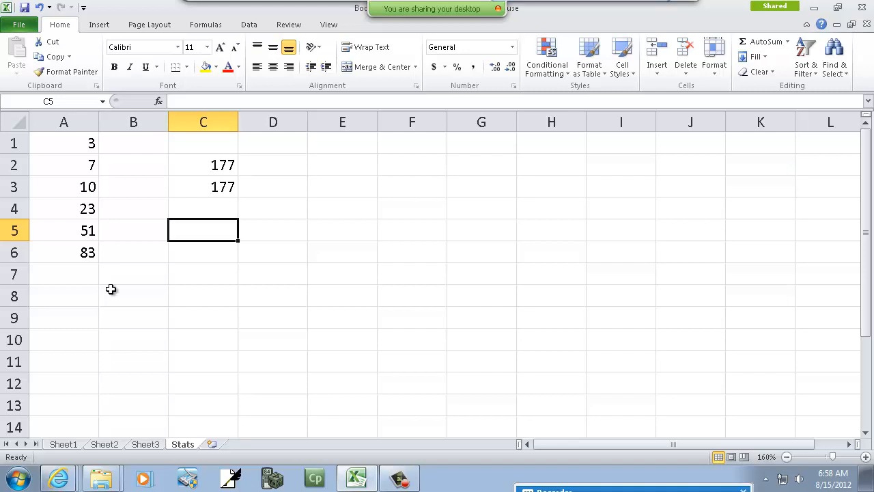
mouse_move(171, 269)
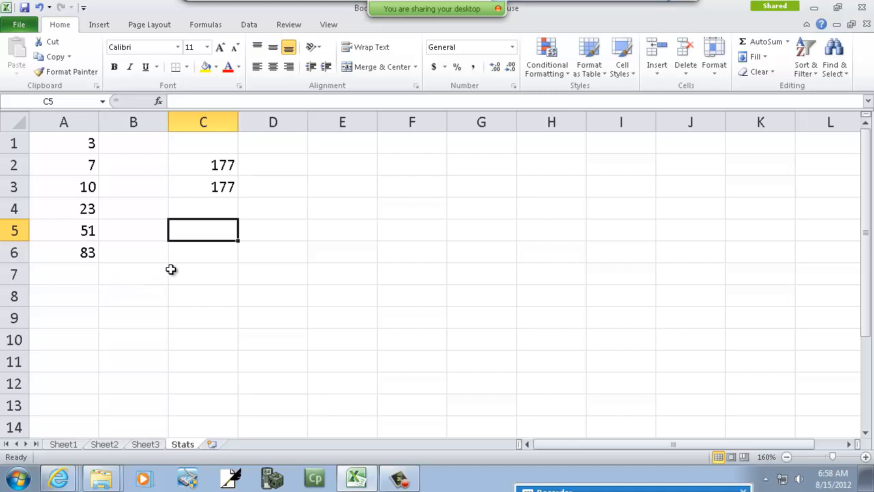
click(342, 142)
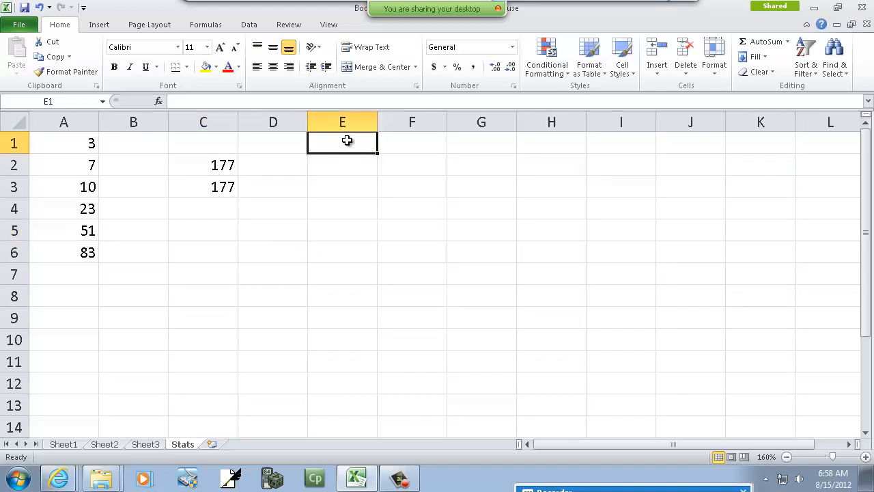
mouse_move(227, 194)
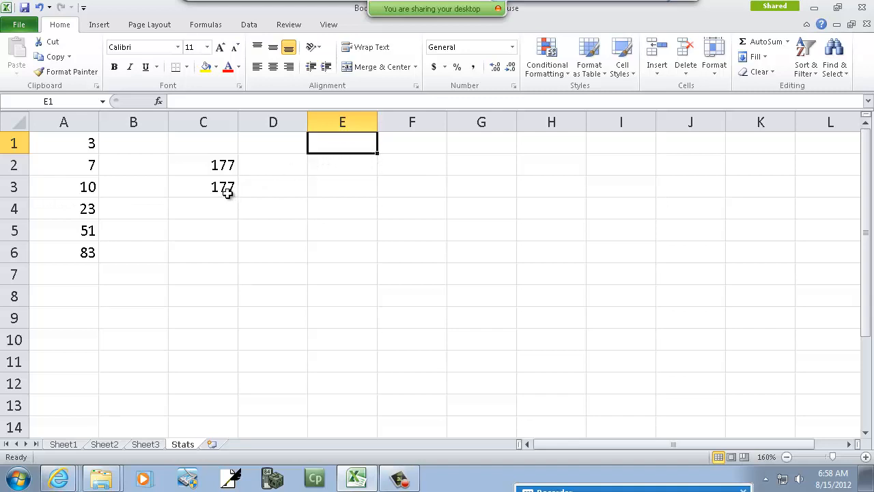
click(202, 186)
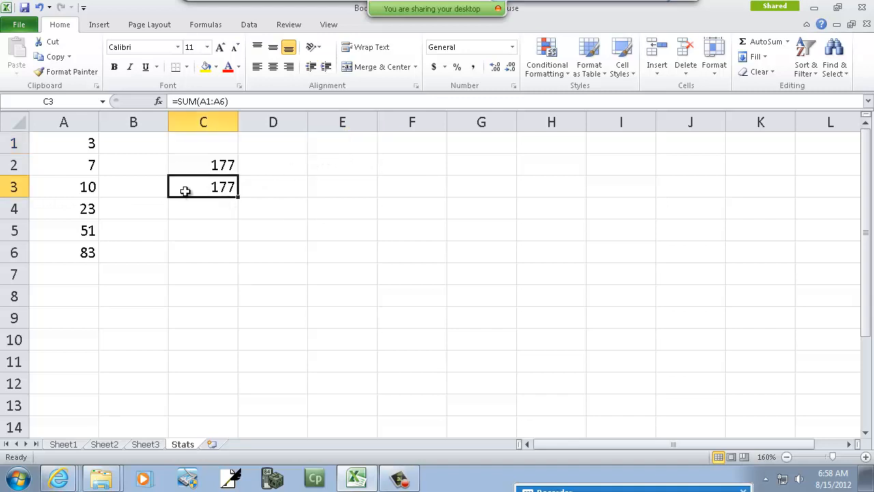
mouse_move(200, 156)
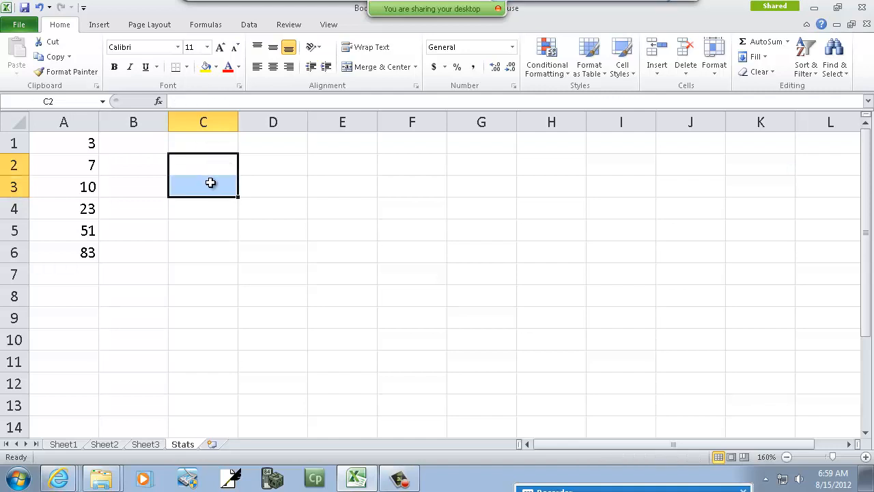
Enter 10 in column B, then move to cell C1
click(133, 143)
text(7)
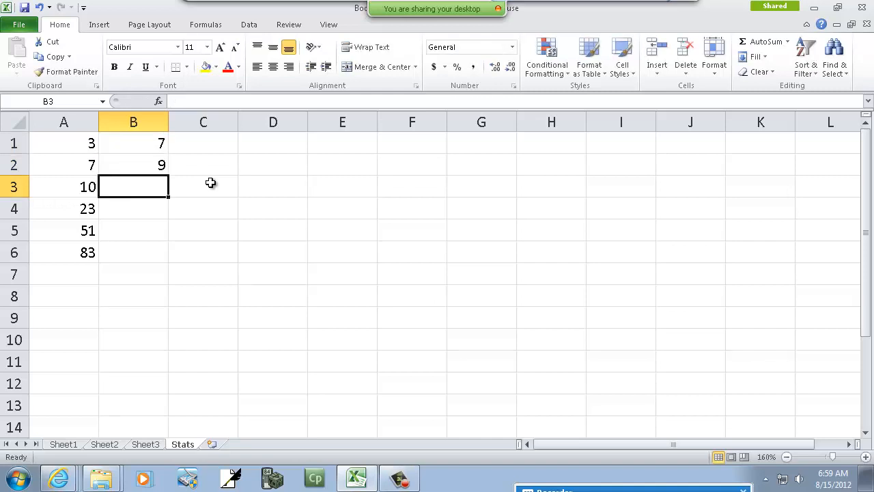
text(10)
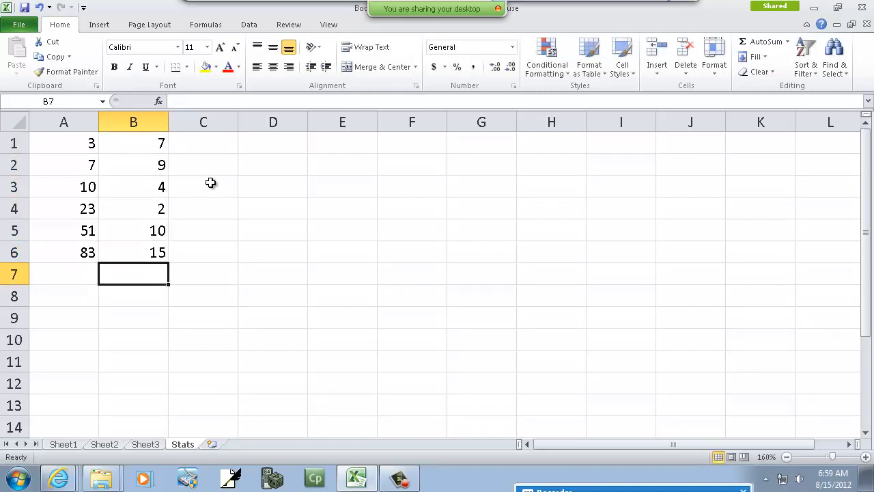
click(203, 143)
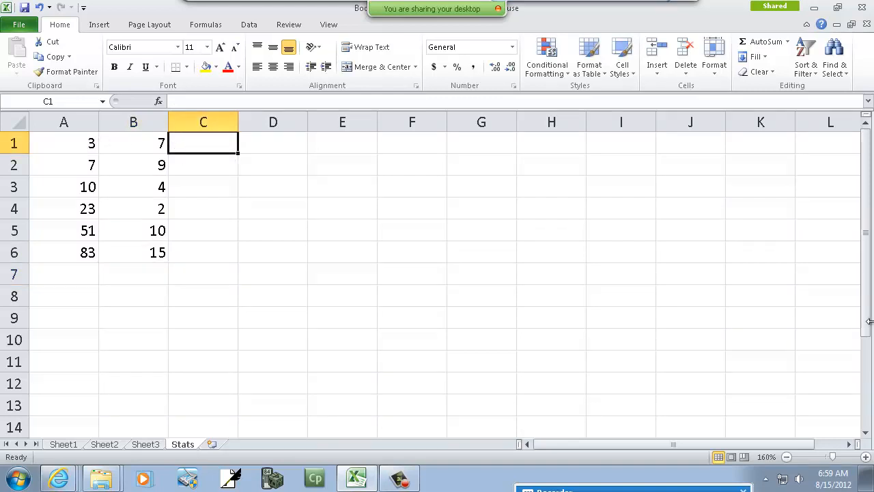
Enter =A1+B1 in C1, showing 10
text(=)
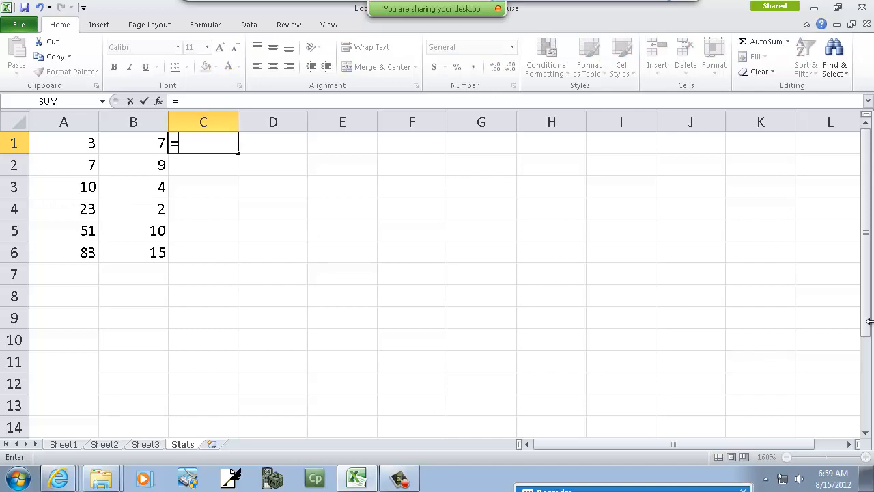
text(A1+B1)
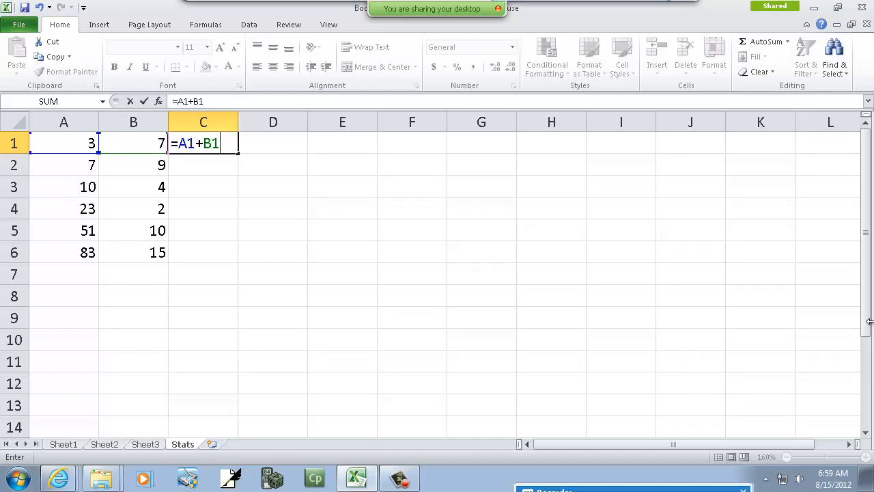
key(Return)
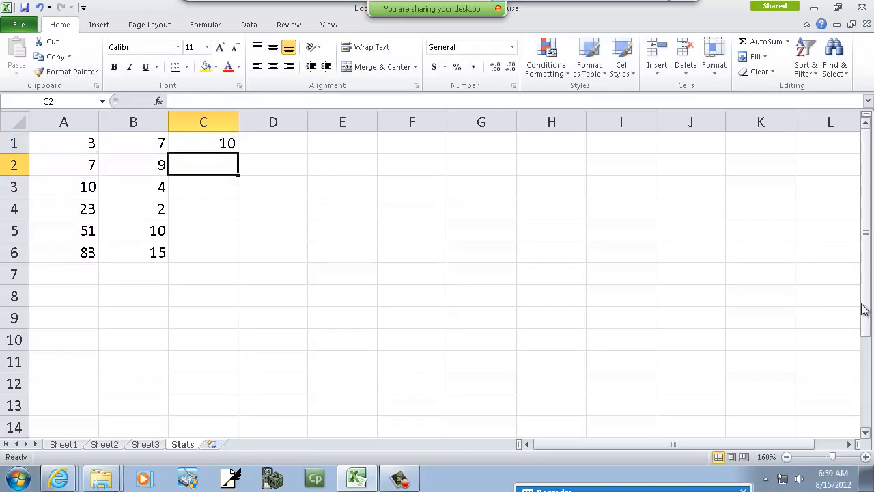
Enter =A2+B2 in C2, showing 16, and reselect C1
text(=A2+)
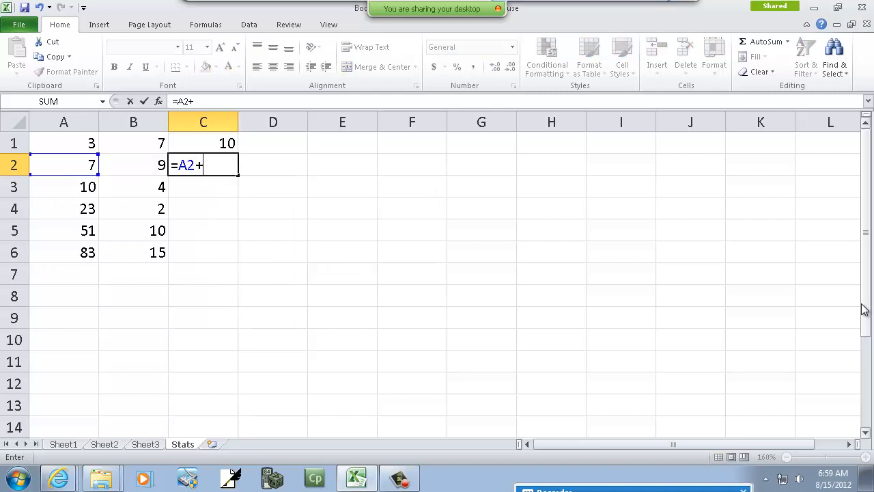
text(B2)
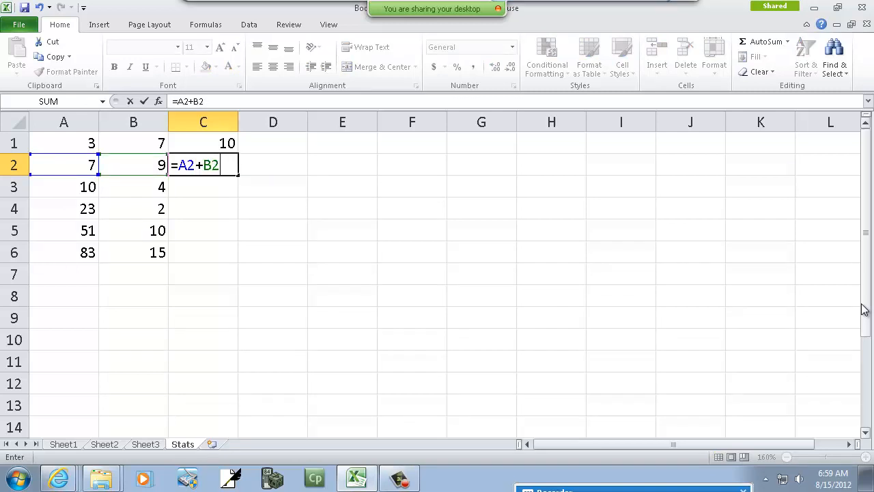
key(Return)
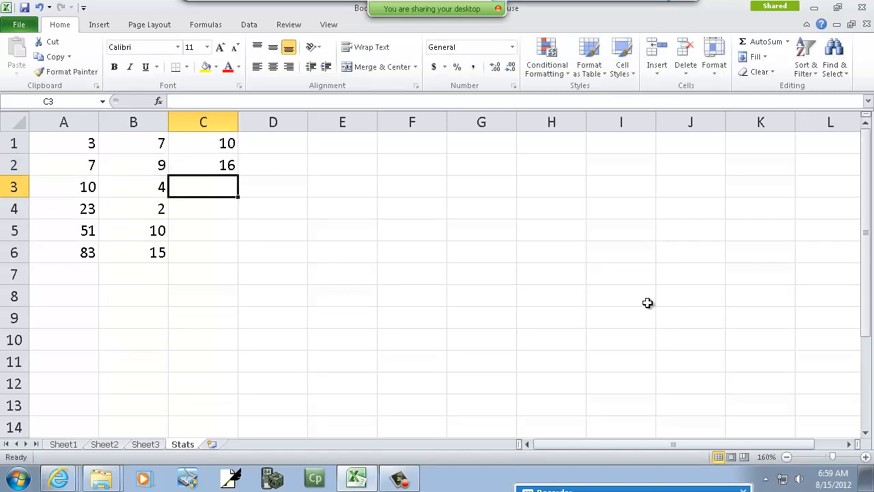
click(203, 143)
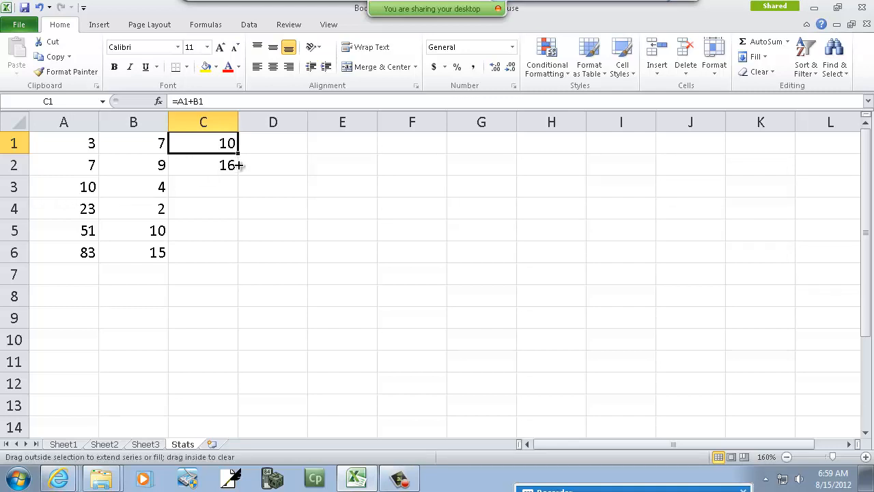
Fill the C1 formula down to C6, keeping existing contents when prompted to replace
drag(227, 165, 239, 255)
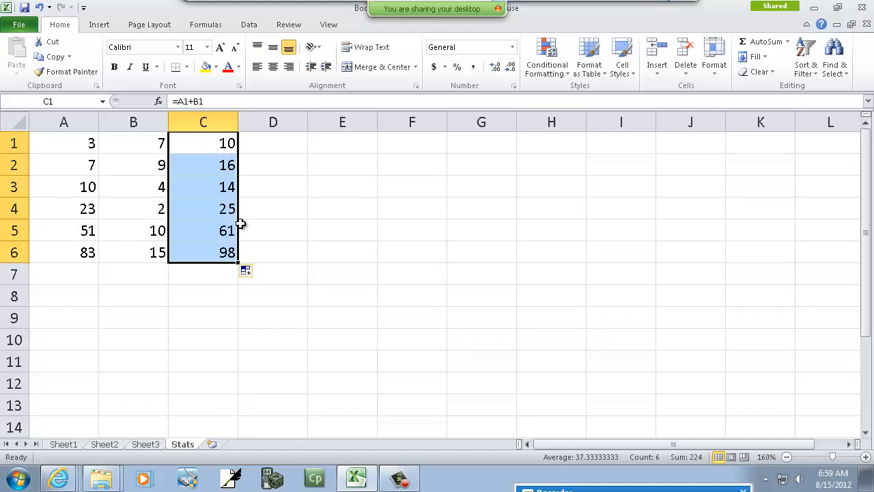
click(203, 143)
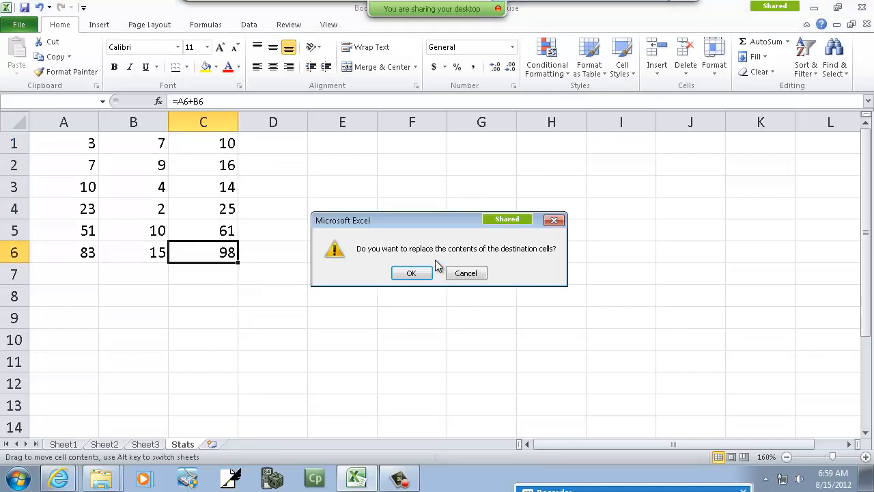
click(411, 272)
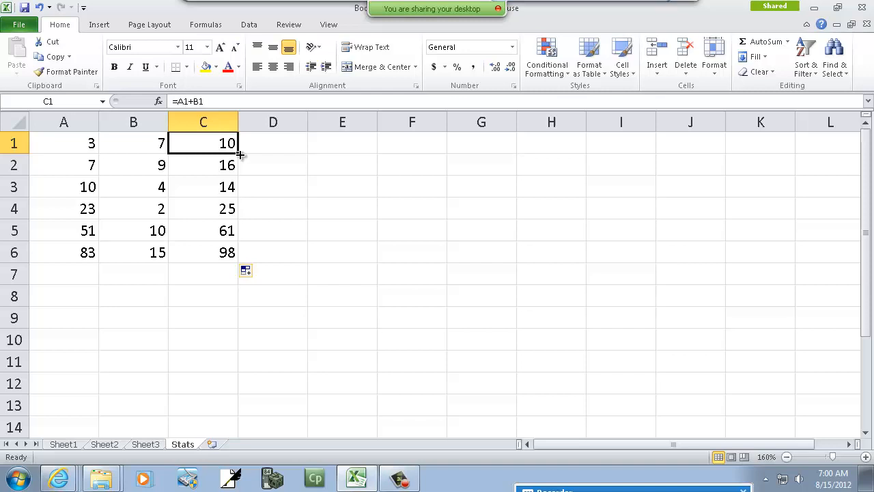
drag(238, 143, 230, 253)
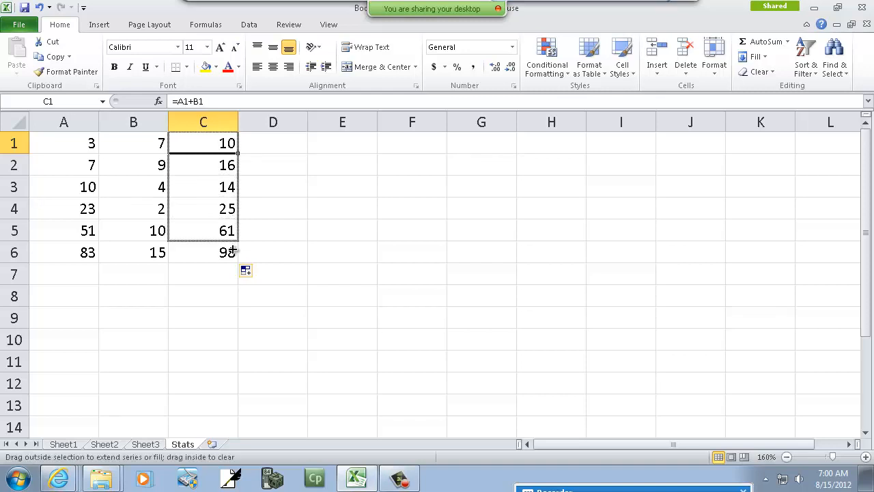
click(203, 208)
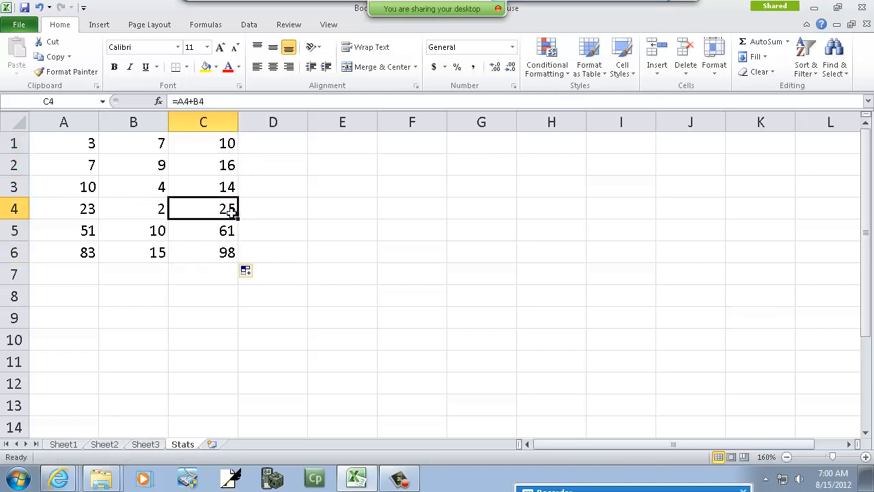
click(203, 252)
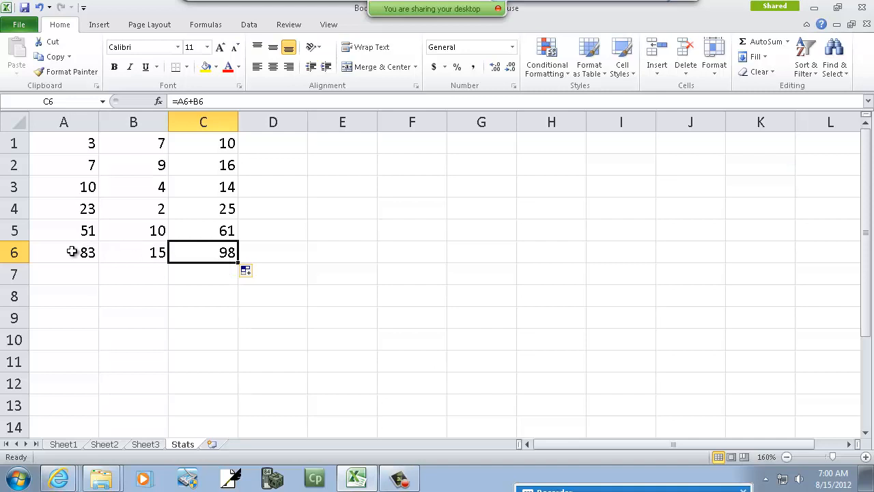
mouse_move(281, 208)
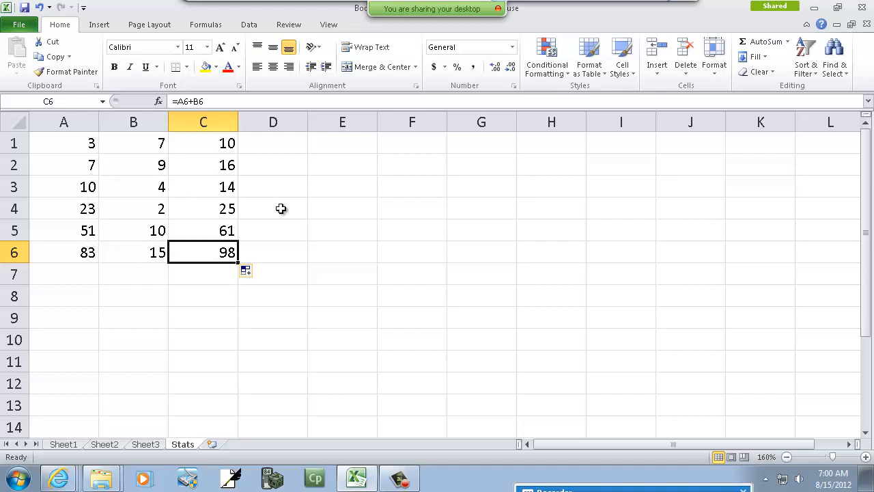
mouse_move(267, 196)
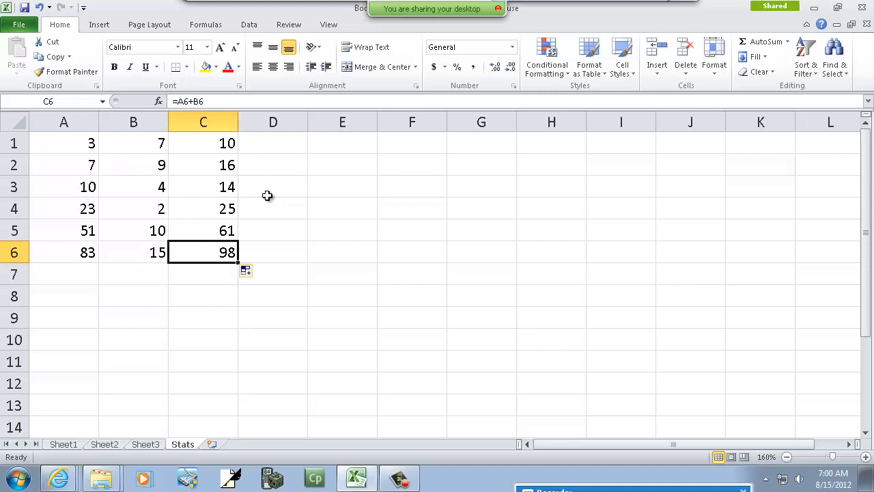
click(273, 186)
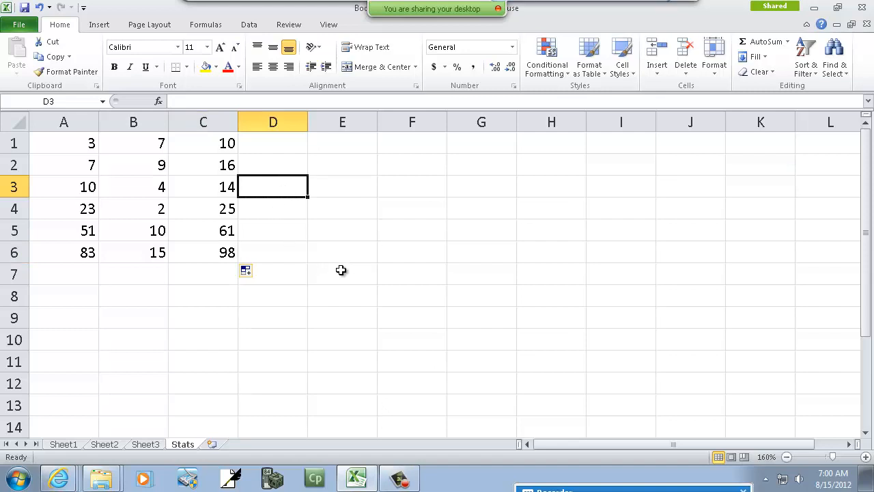
mouse_move(331, 283)
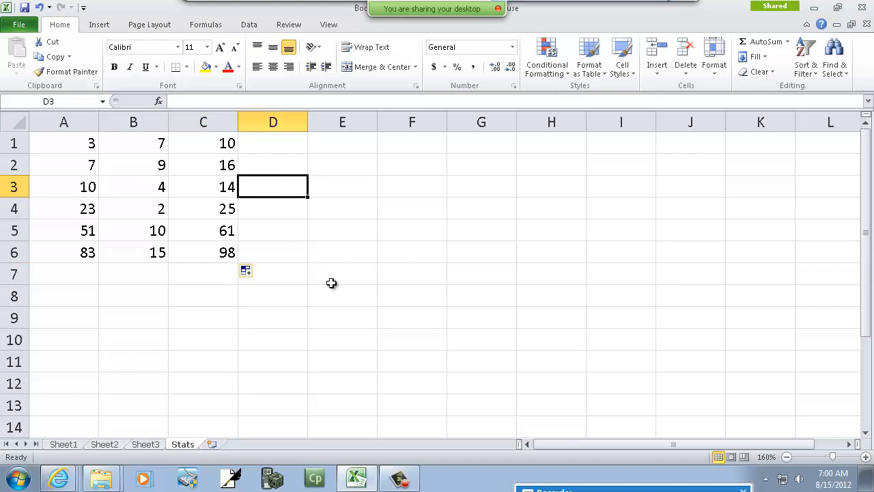